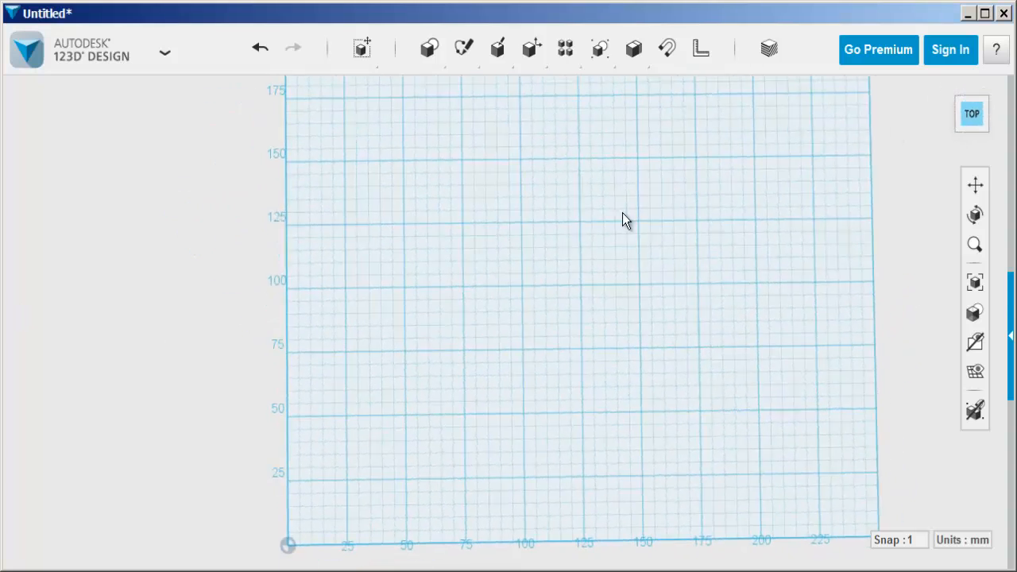
- Sketch a Primitives circle of radius 20 mm on the grid near the 150 mark
scroll(down, 3)
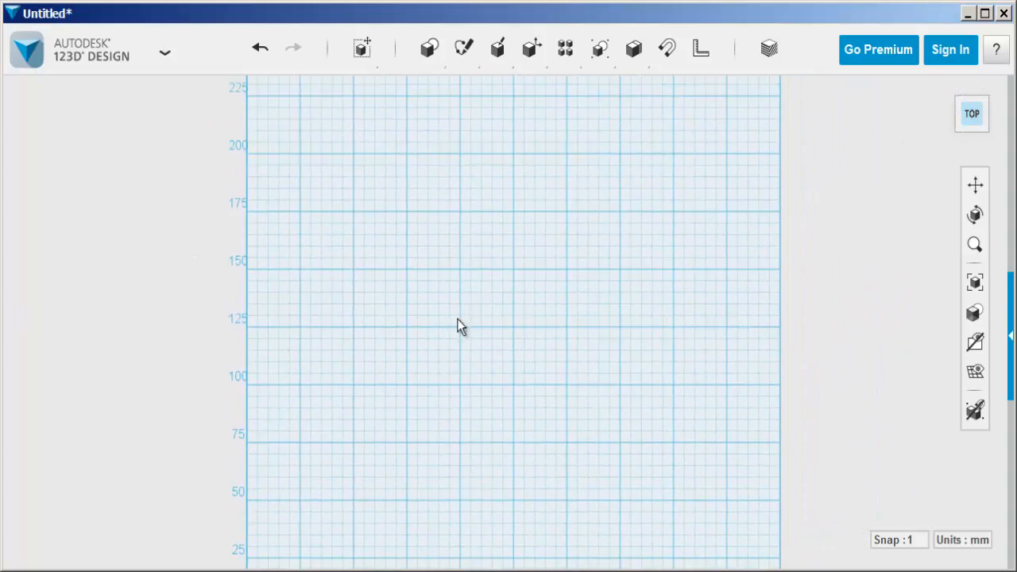
click(429, 48)
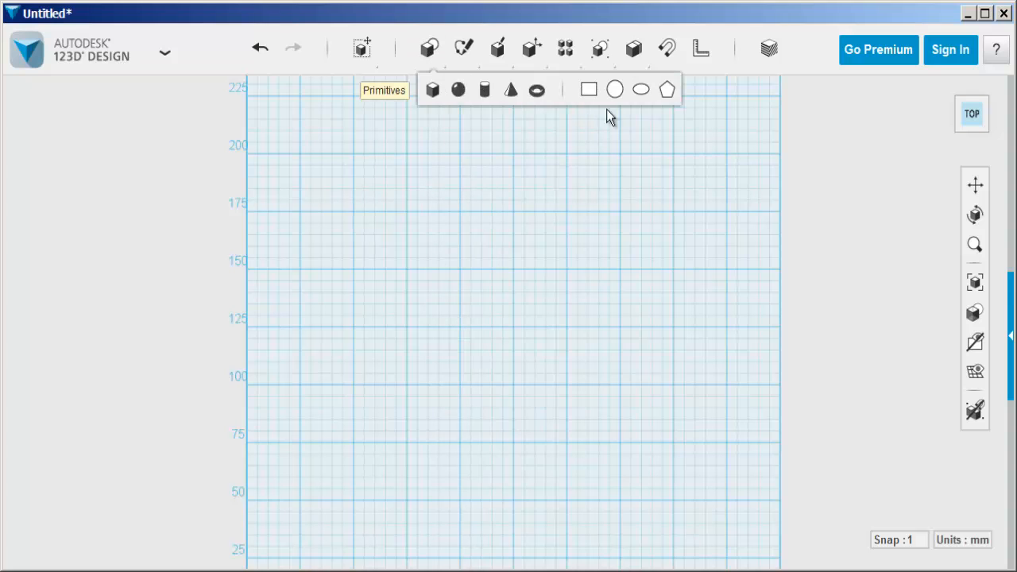
click(613, 89)
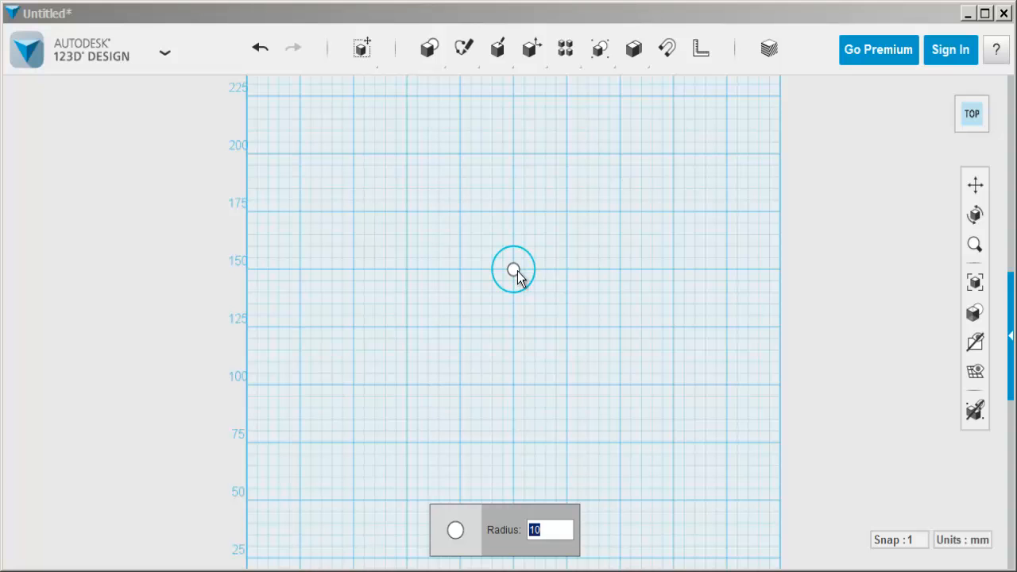
text(20)
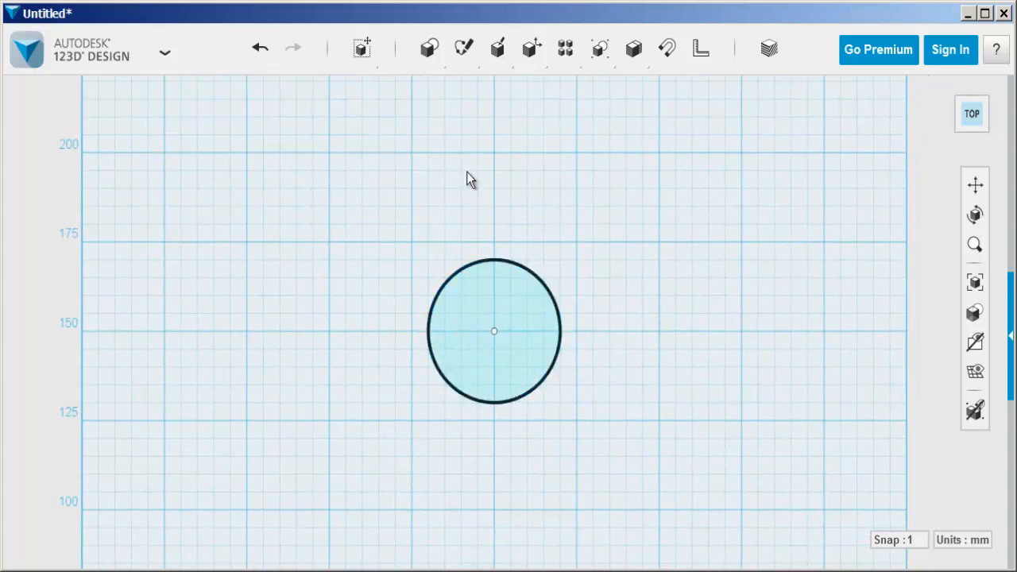
- Draw a small circle on the big circle's edge and pattern it into eight around the centre
click(464, 48)
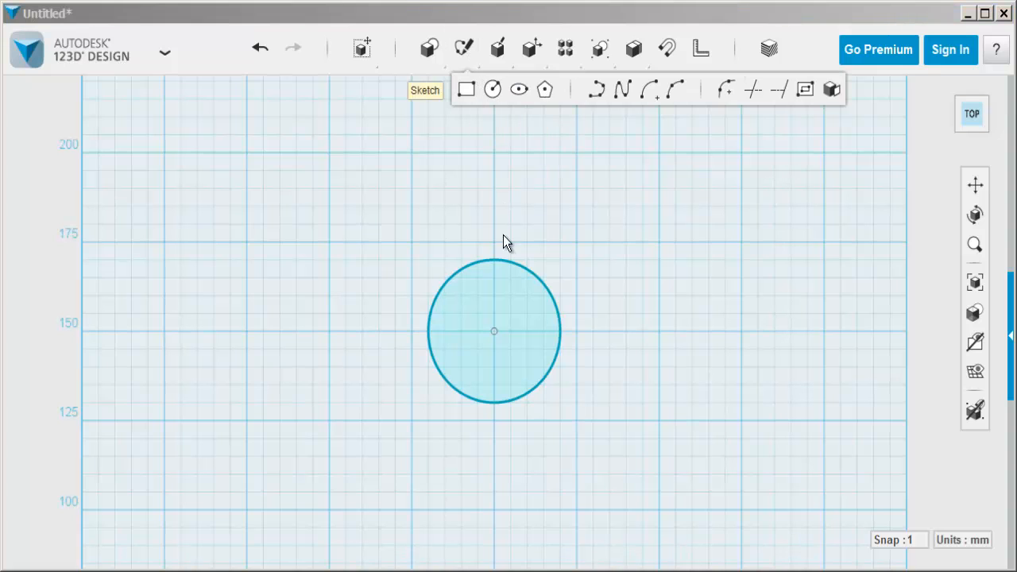
click(494, 332)
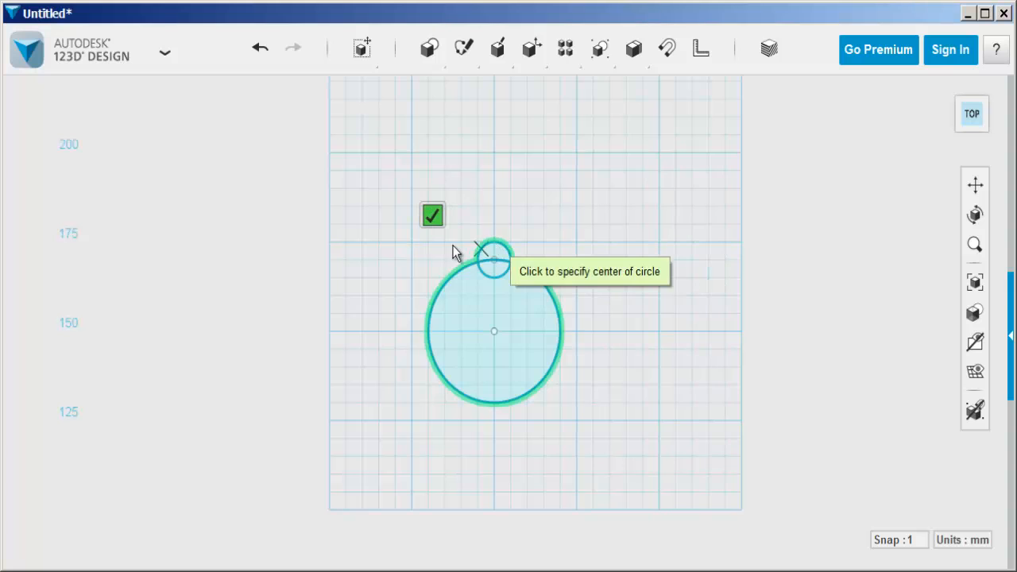
click(432, 216)
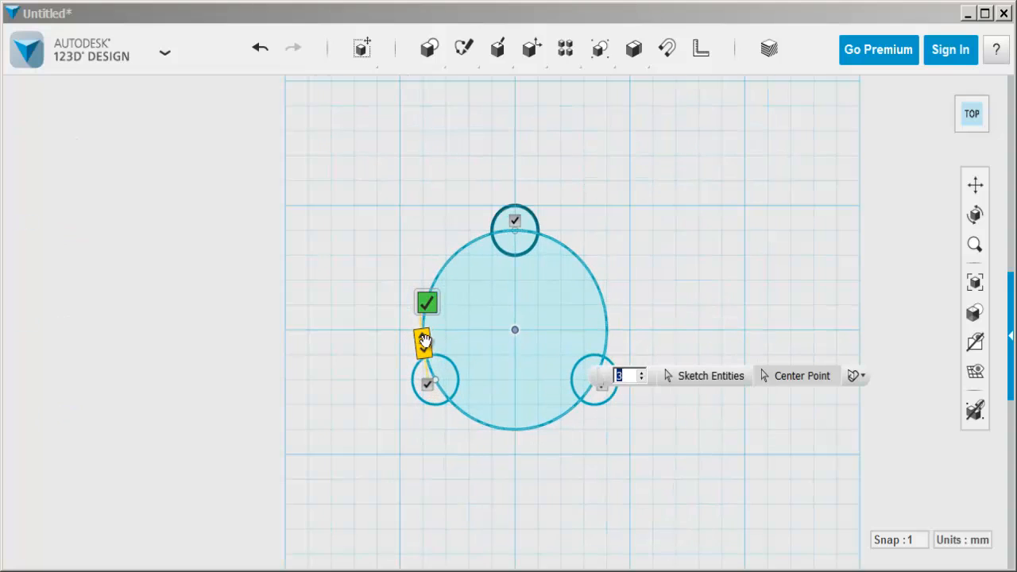
text(7)
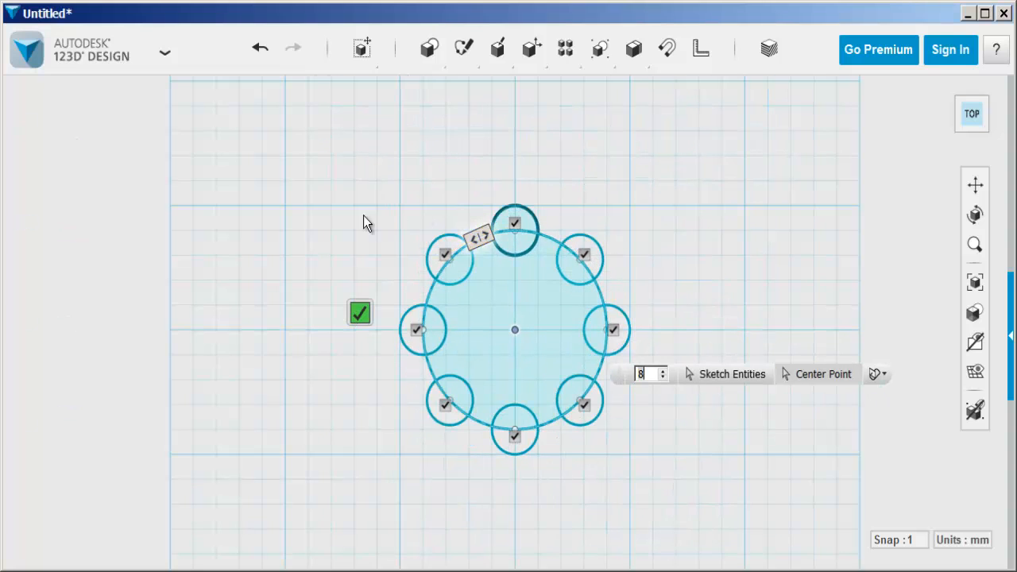
click(359, 312)
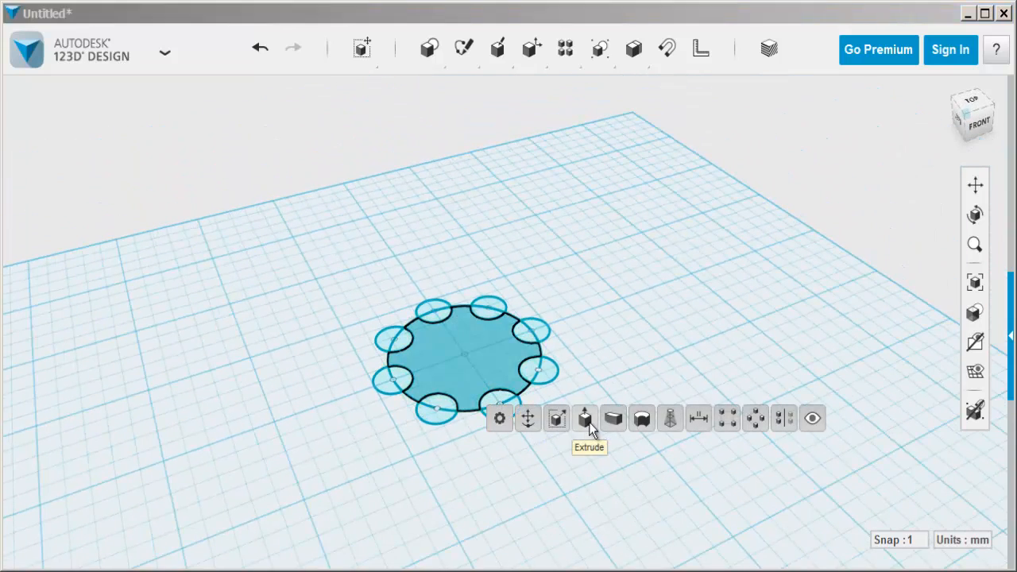
- Extrude the ringed sketch profile upward into a tall fluted column
click(584, 418)
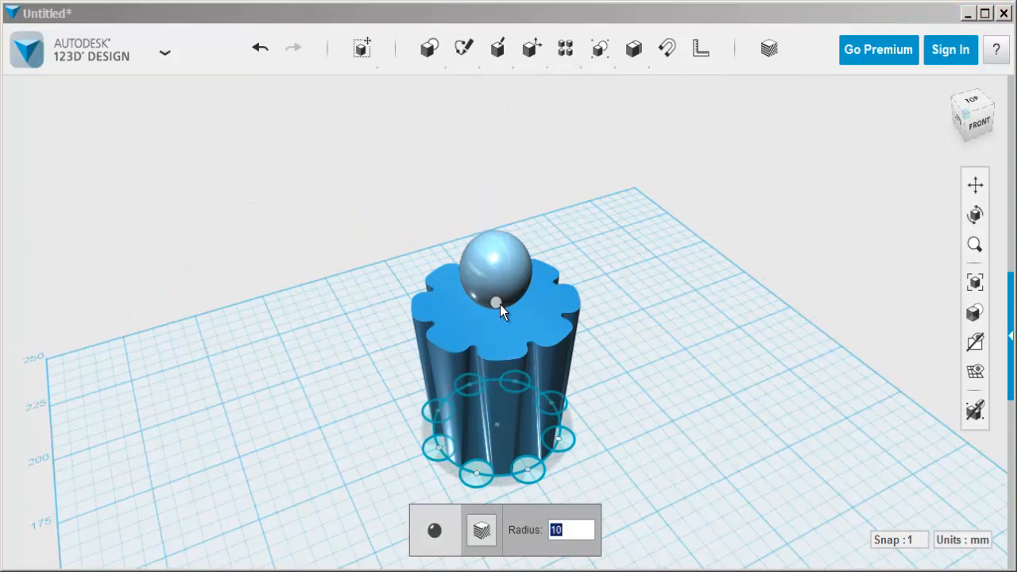
- Place a sphere on the column top and scale it up into a dome covering the shaft
text(1)
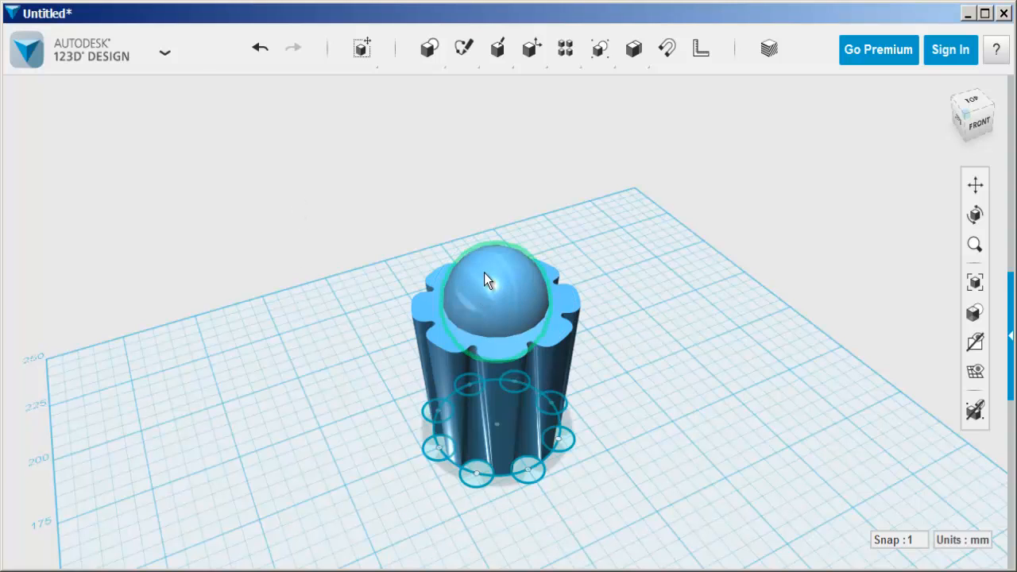
click(495, 299)
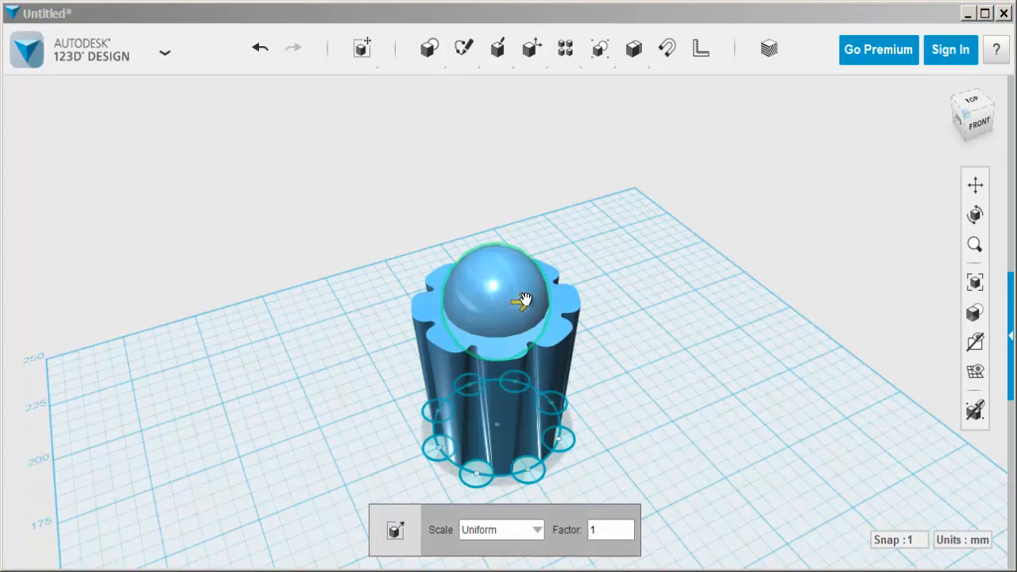
drag(521, 300, 537, 305)
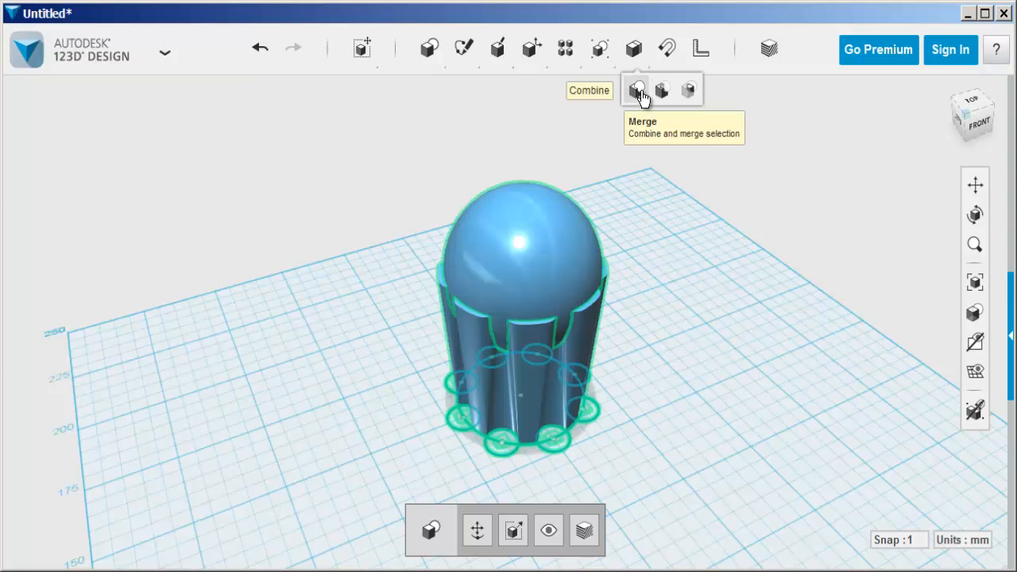
- Merge the dome and column into one handle, then rotate it about 90 degrees onto its side
click(638, 89)
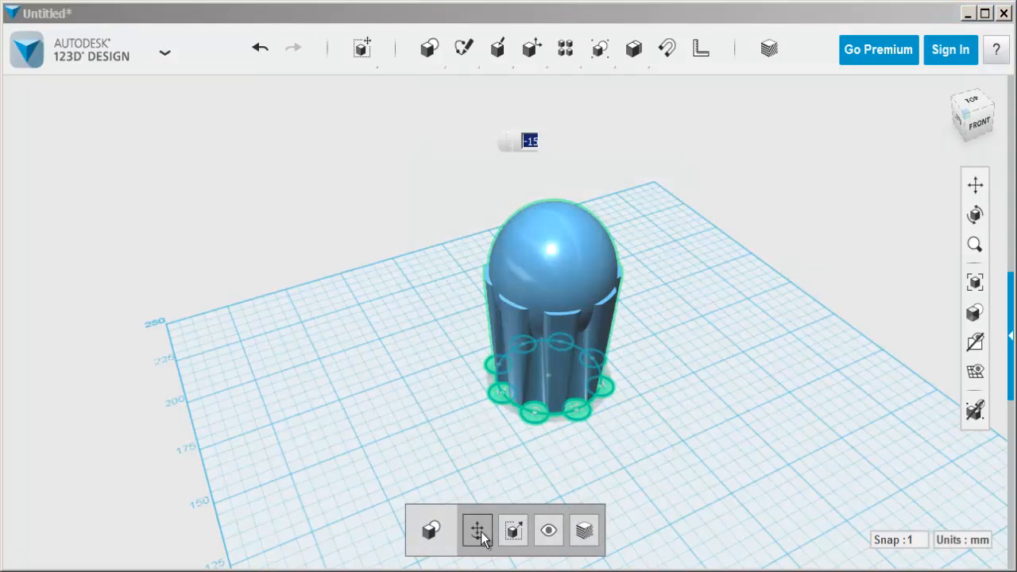
click(477, 531)
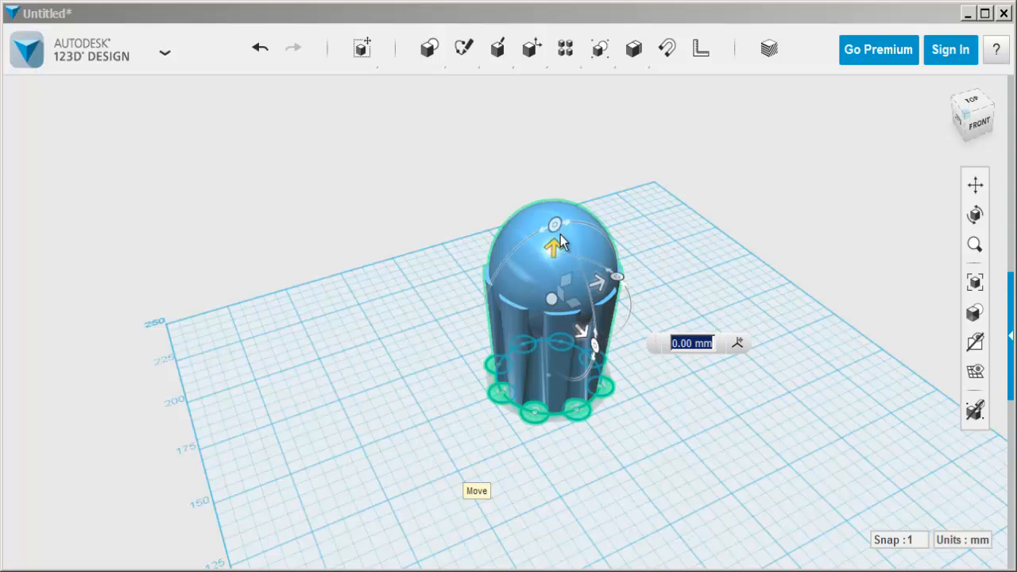
drag(556, 225, 616, 286)
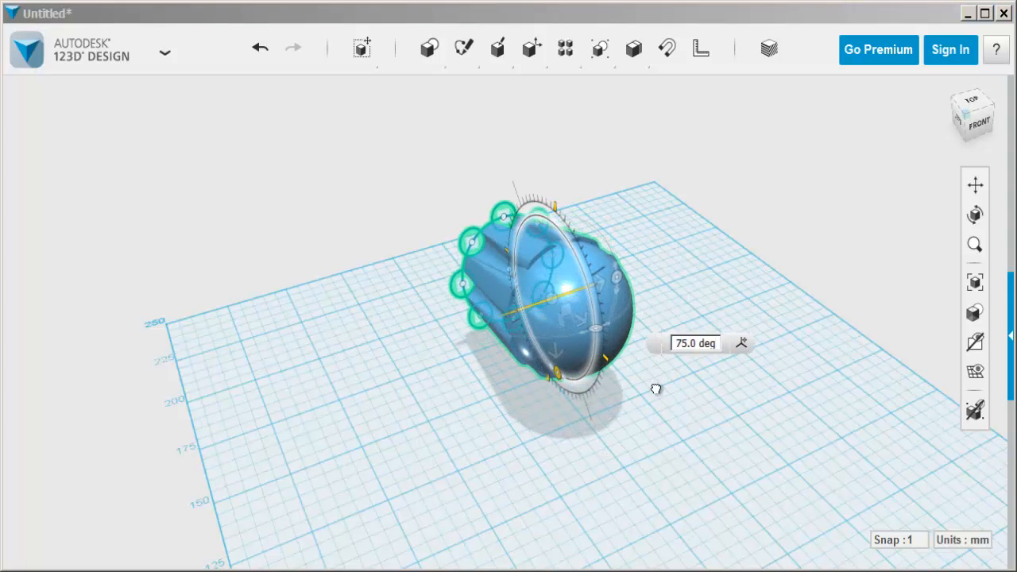
drag(654, 388, 651, 420)
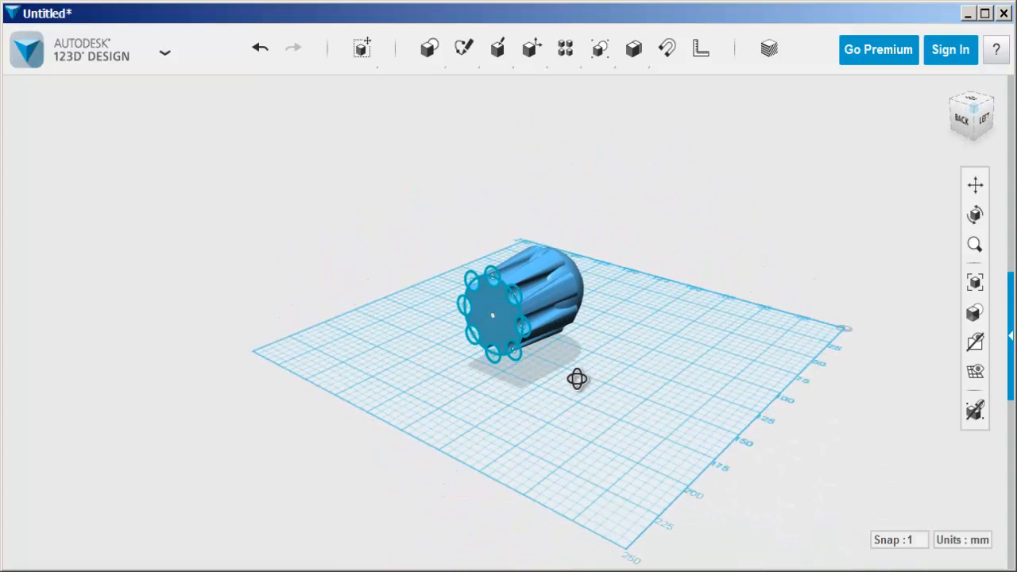
- Extrude the handle's flat end face outward by about -65 mm to lengthen it
drag(575, 378, 448, 394)
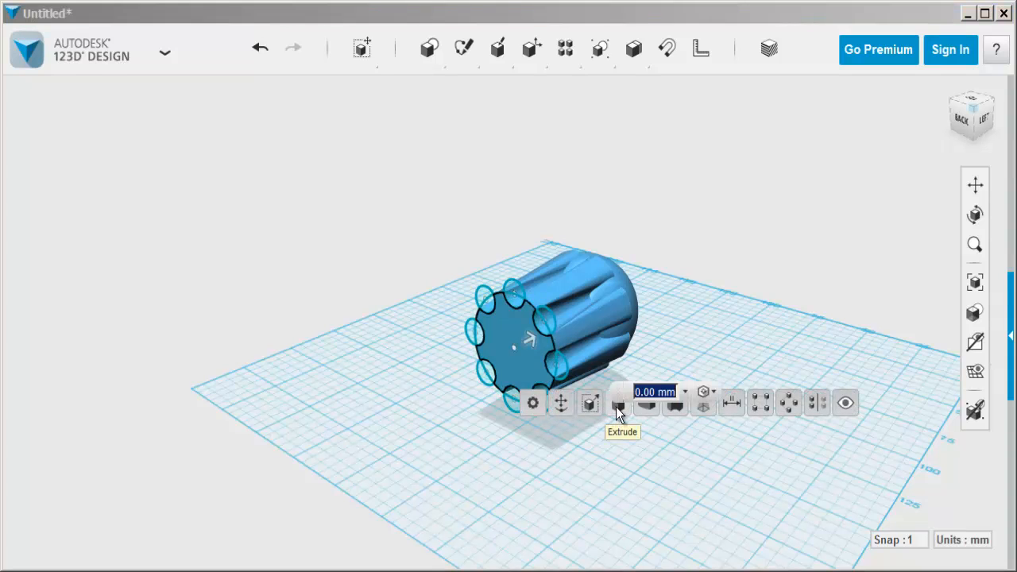
click(619, 403)
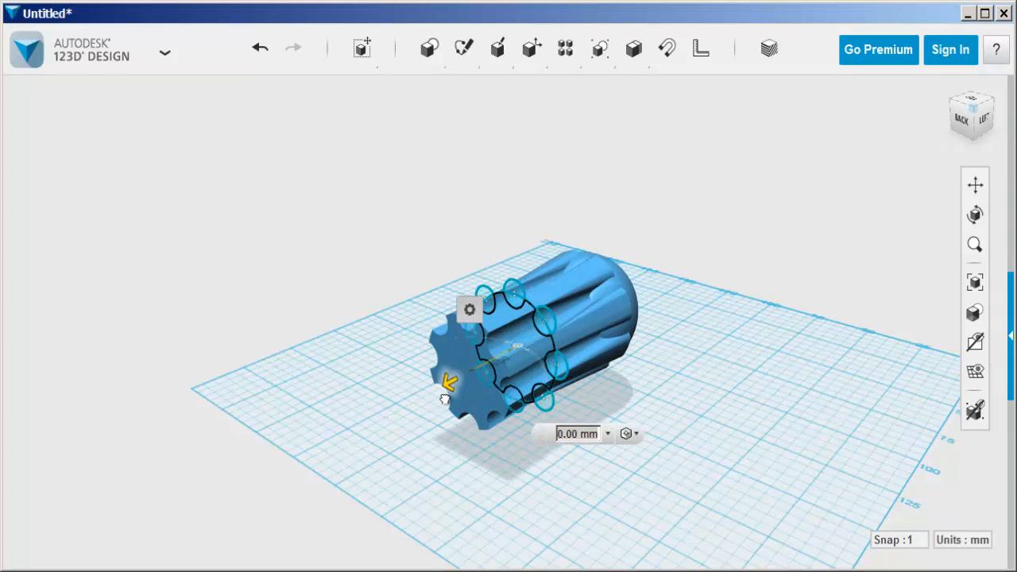
drag(448, 381, 363, 429)
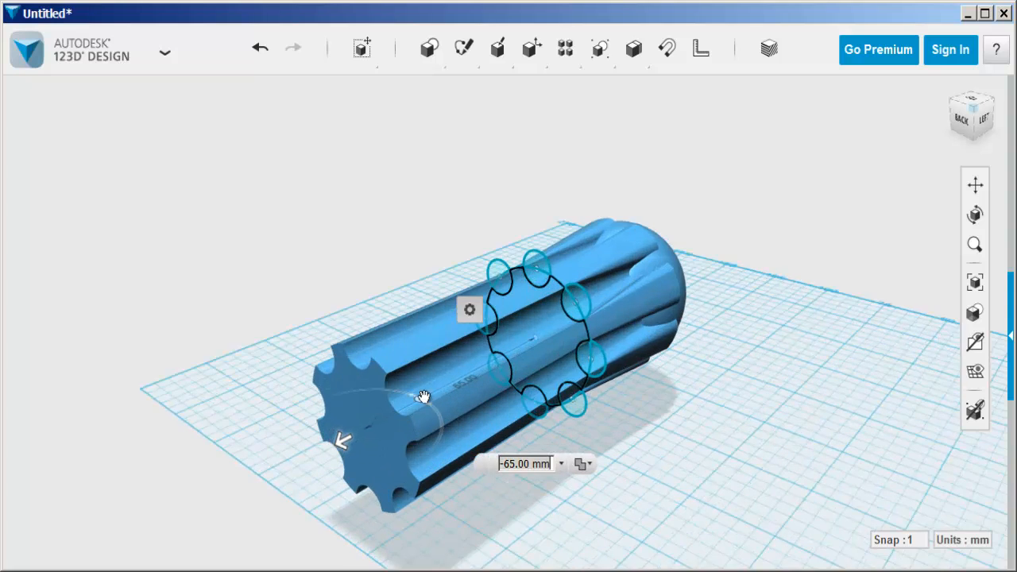
drag(425, 397, 419, 400)
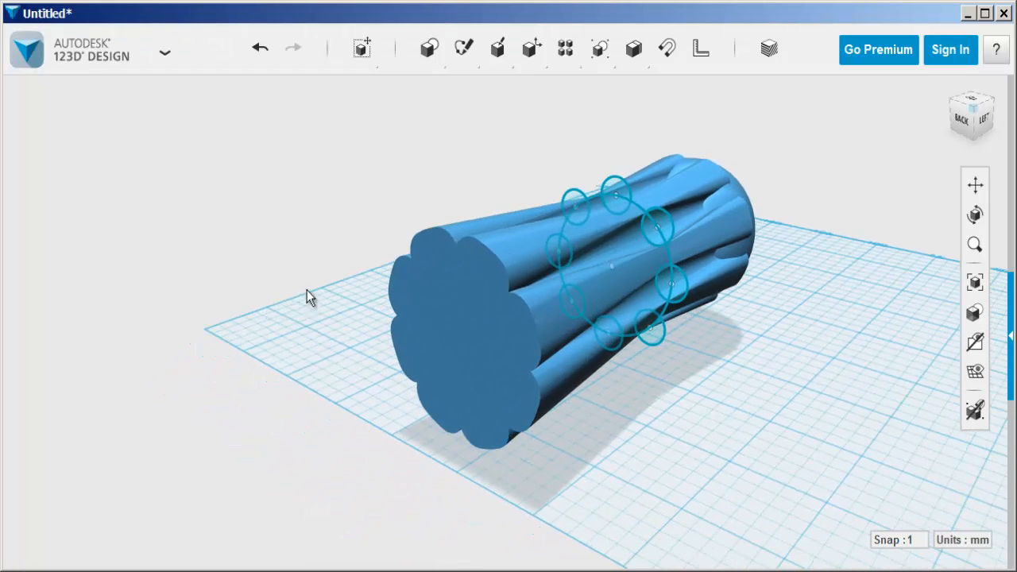
mouse_move(422, 77)
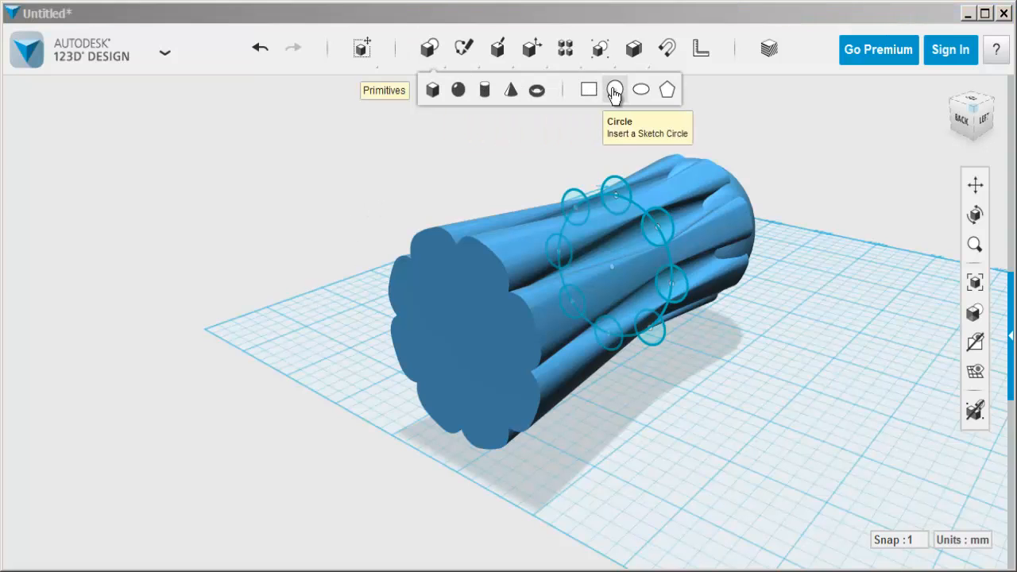
- Sketch a radius-20 circle centred on the handle's flat end face
click(458, 342)
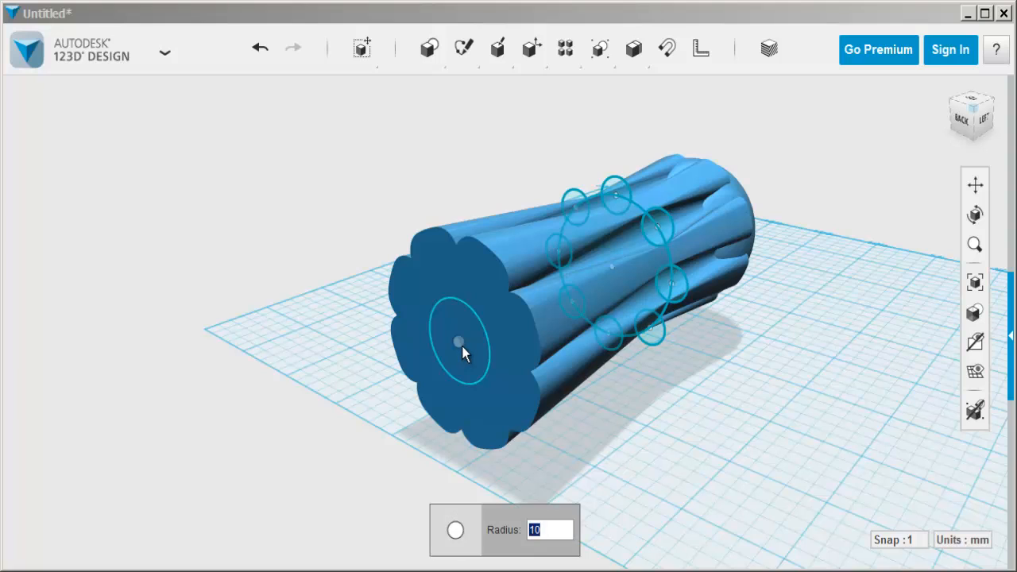
text(15)
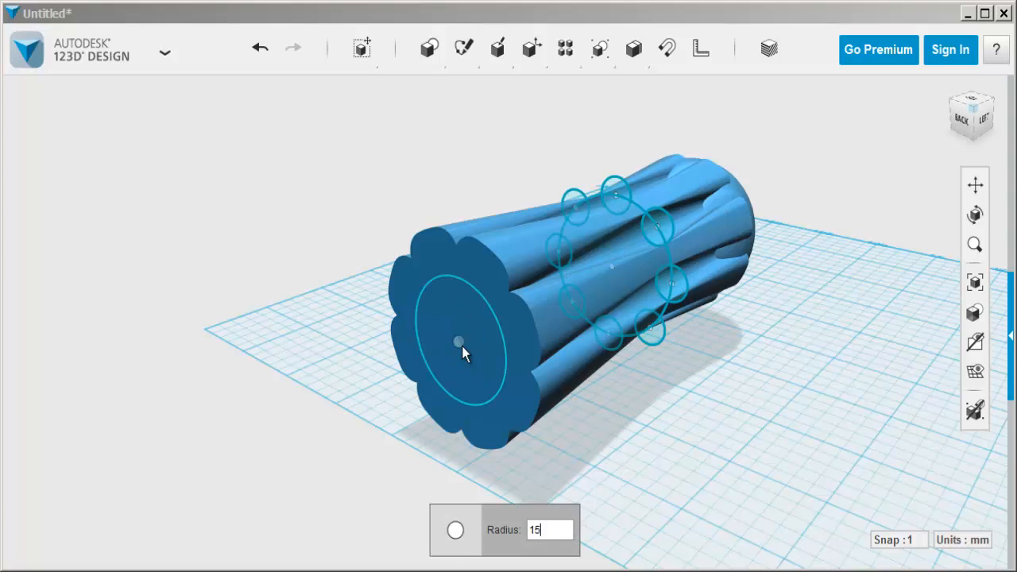
text(1)
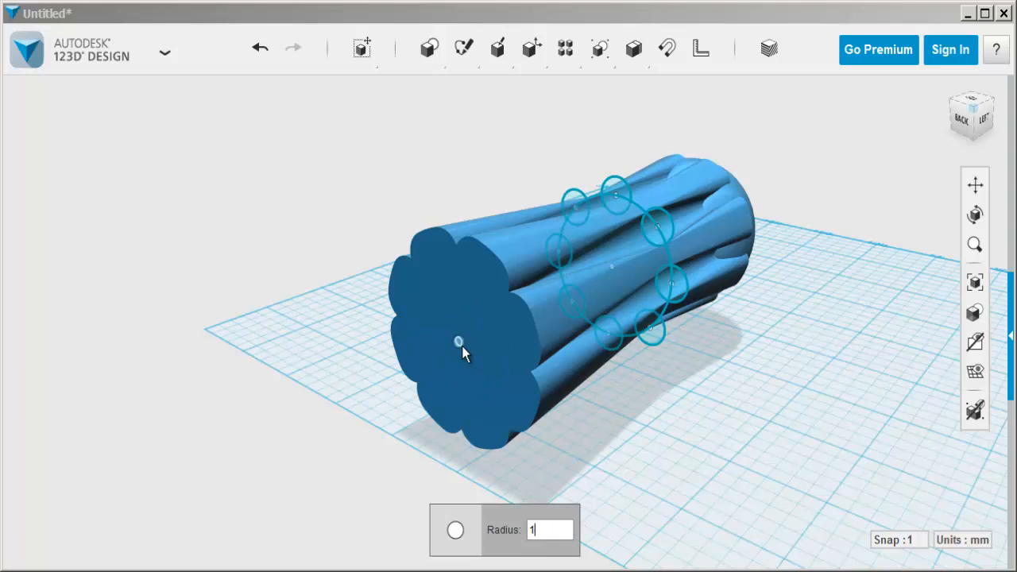
text(20)
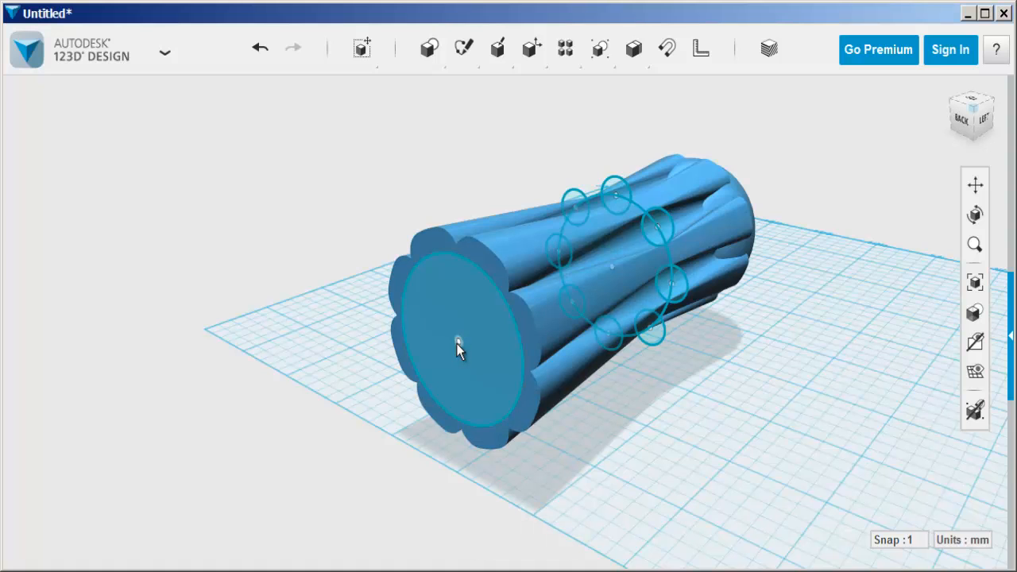
click(458, 342)
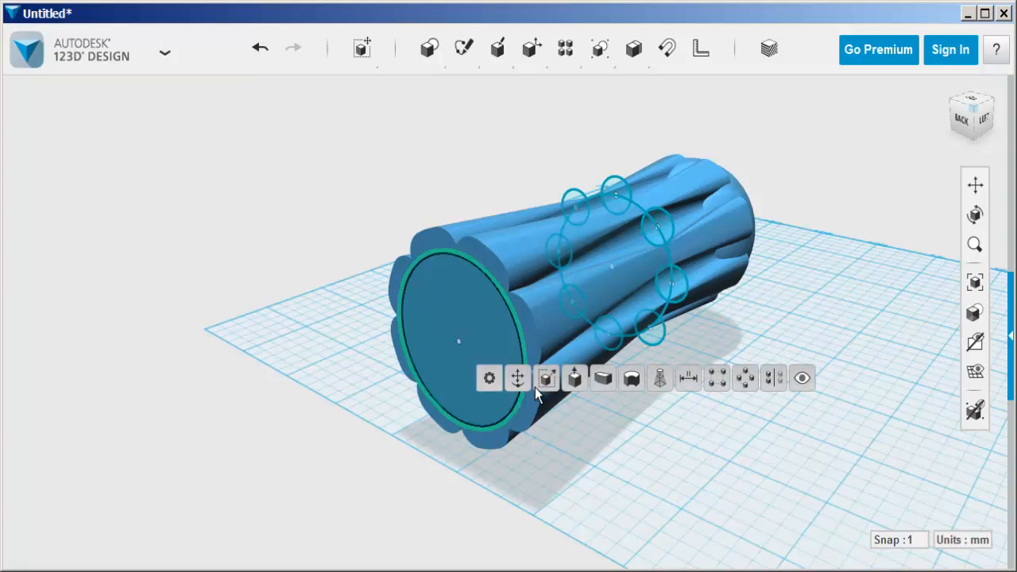
click(547, 378)
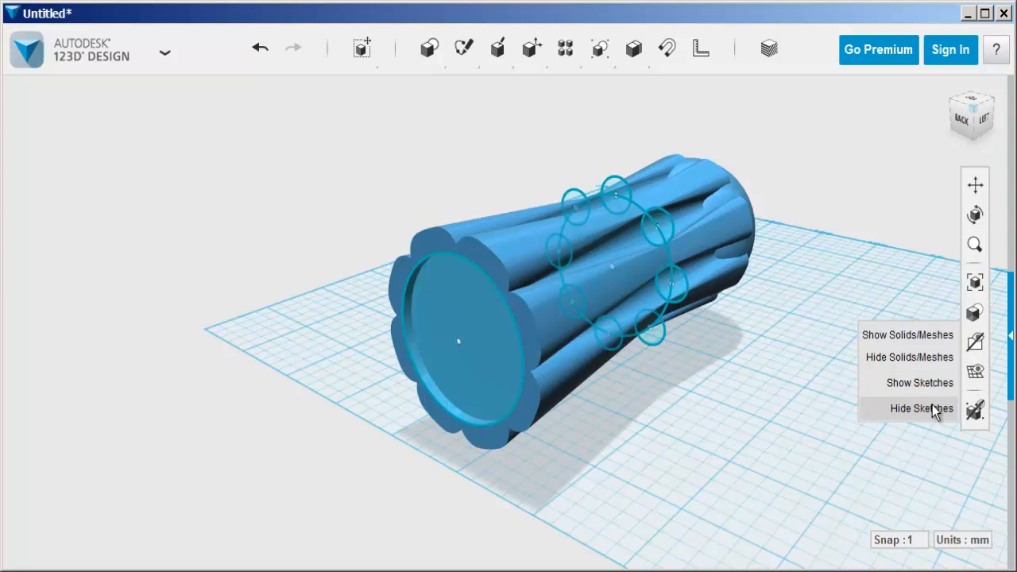
- Hide sketches, add a 5 mm radius circle at the end centre and extrude it into a long shank
click(921, 407)
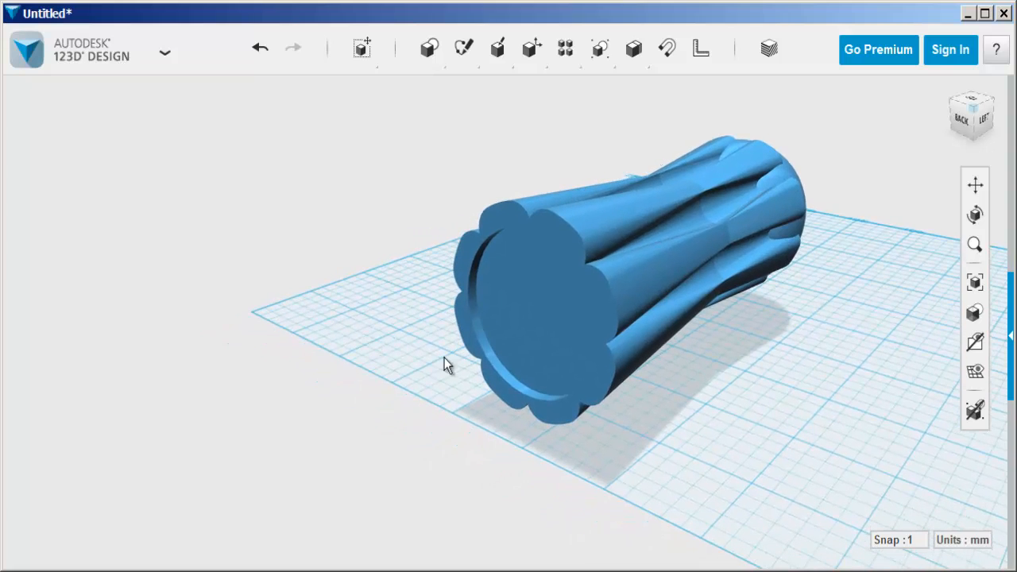
click(429, 48)
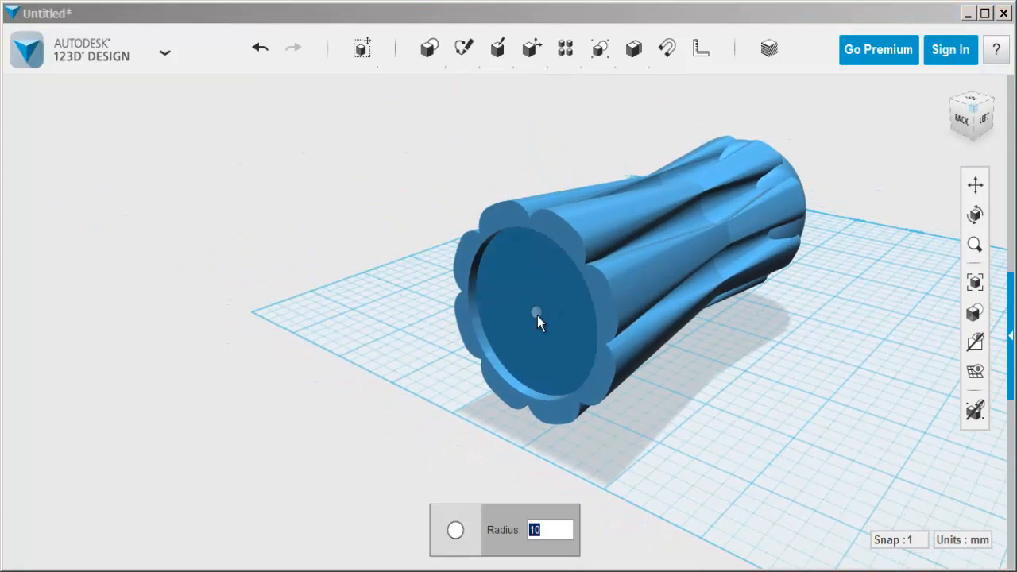
text(5)
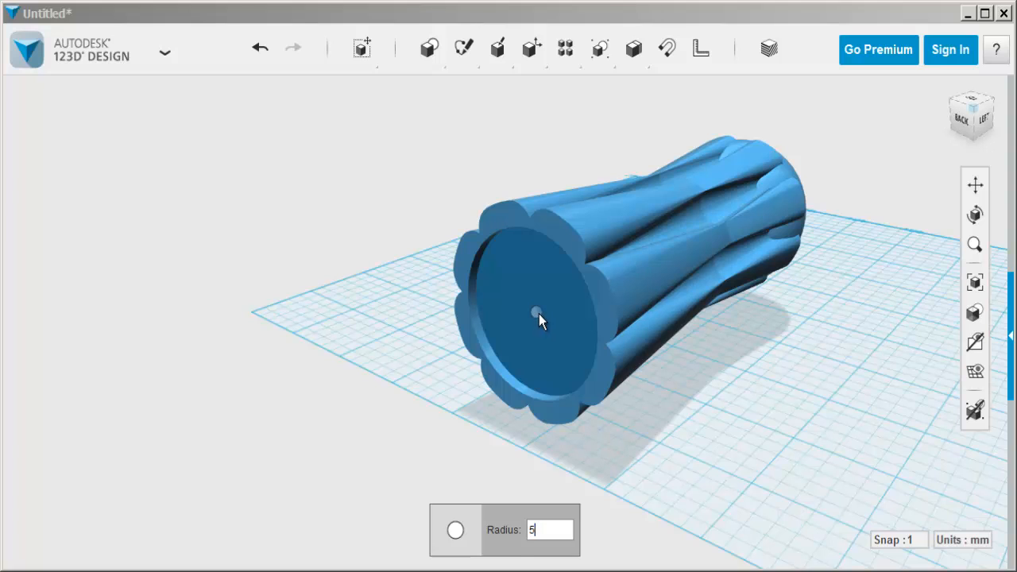
click(537, 311)
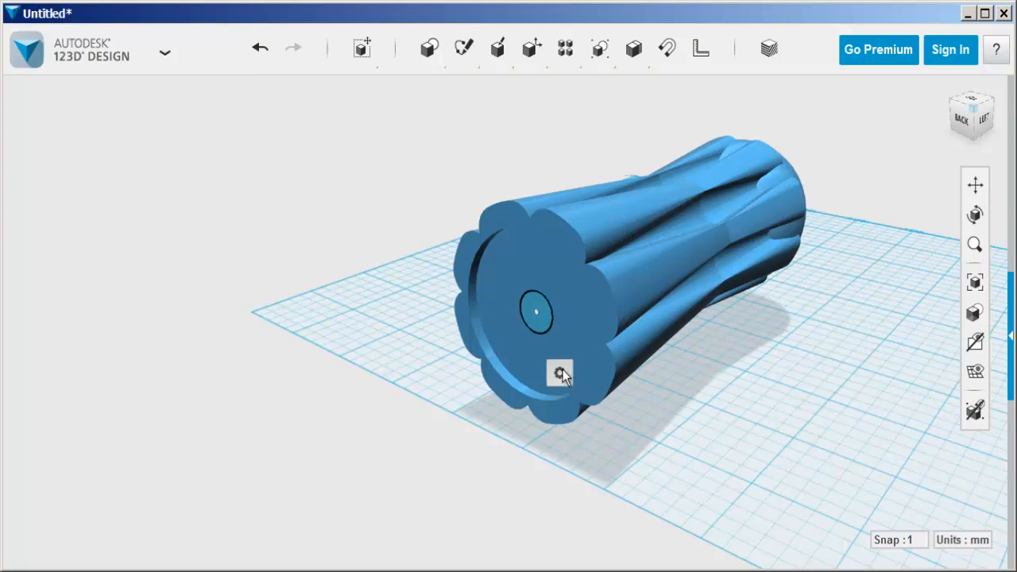
click(559, 371)
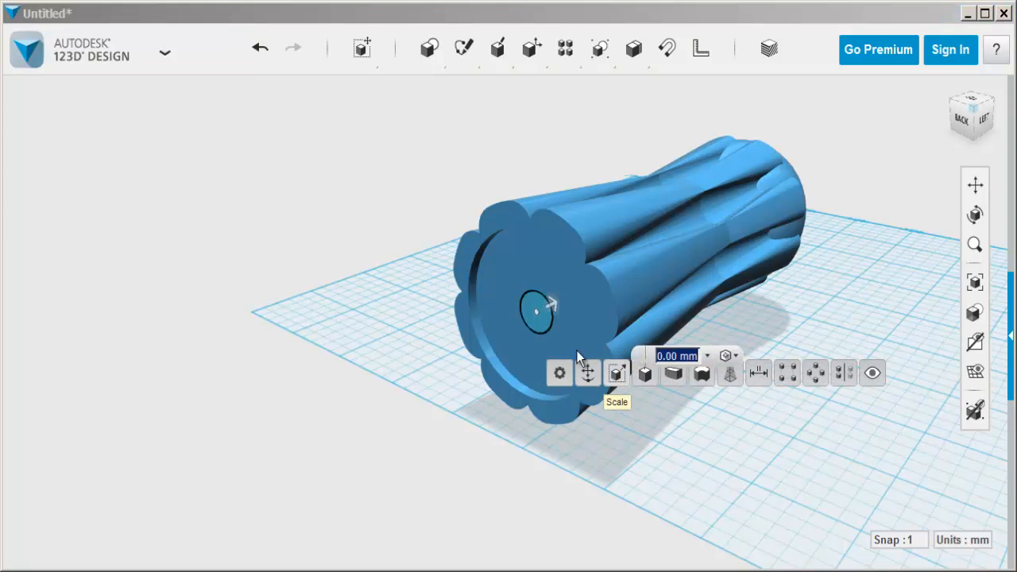
drag(549, 305, 238, 464)
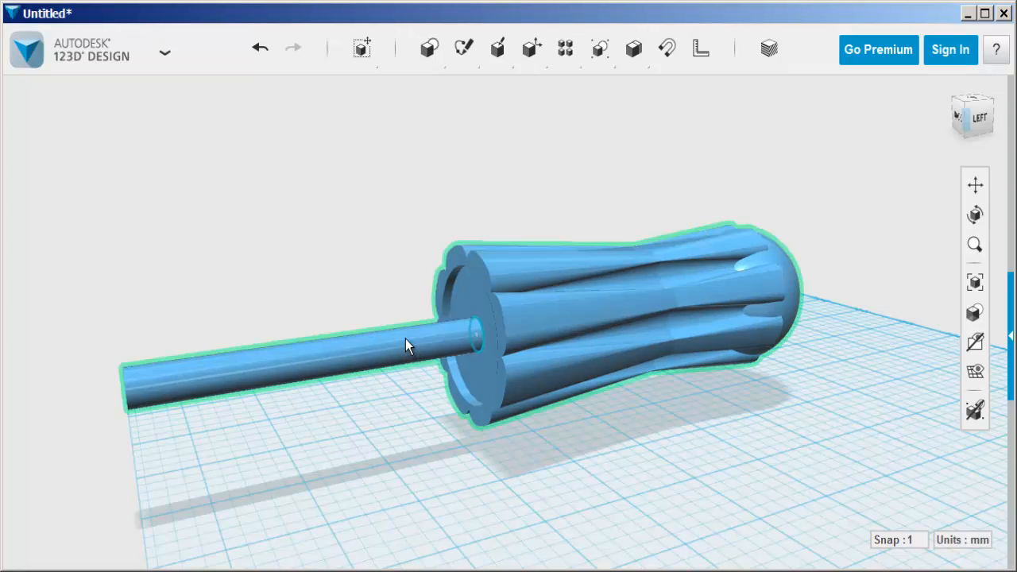
- Move the handle-and-shank body along its axis to reposition it on the grid
click(405, 346)
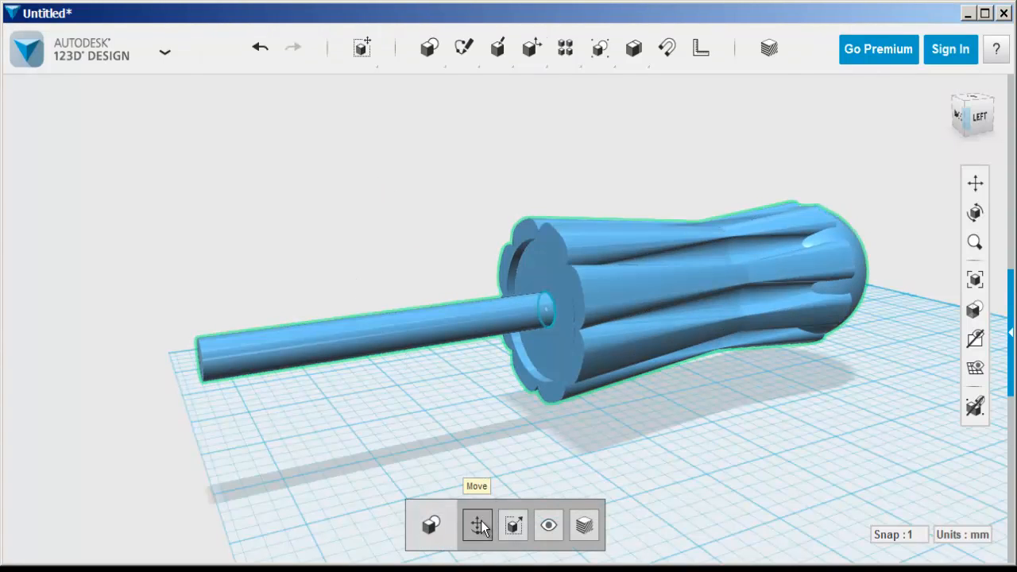
click(477, 524)
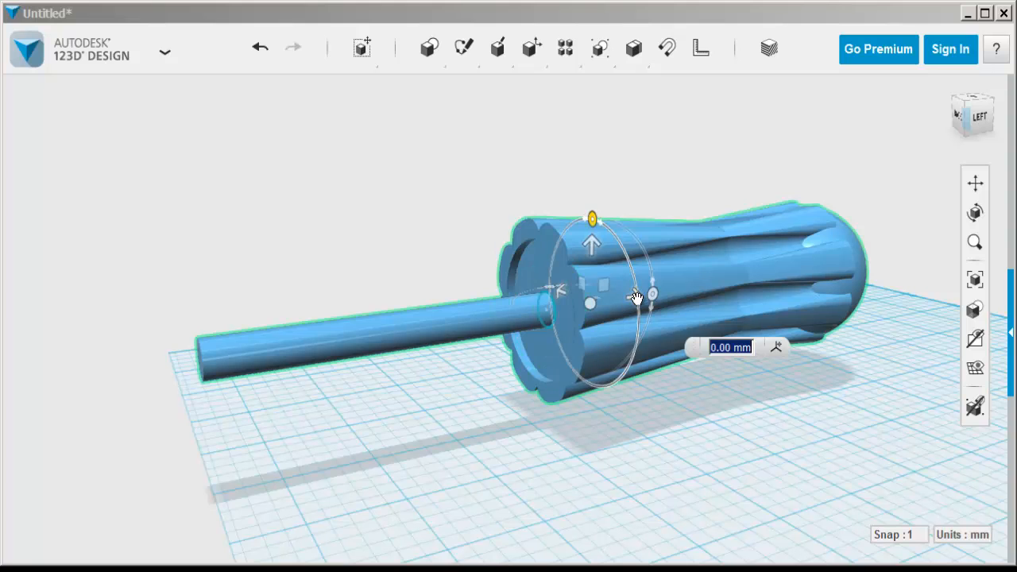
click(652, 294)
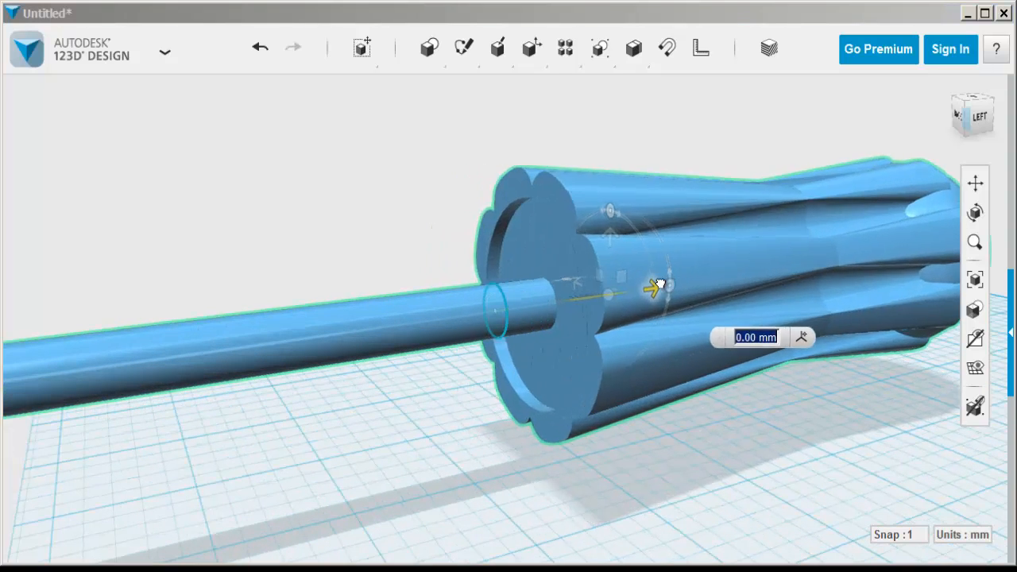
drag(658, 287, 562, 309)
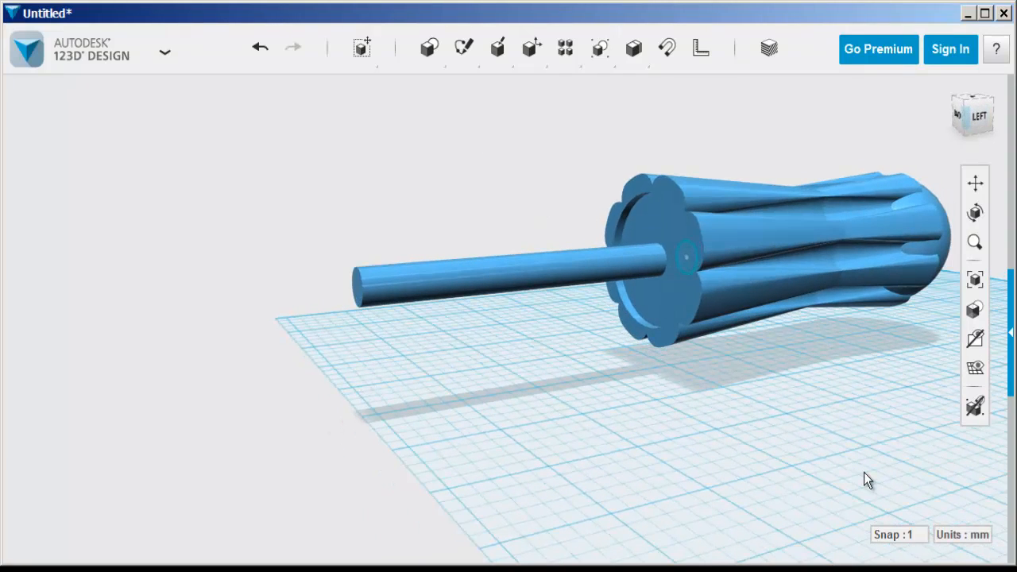
mouse_move(683, 267)
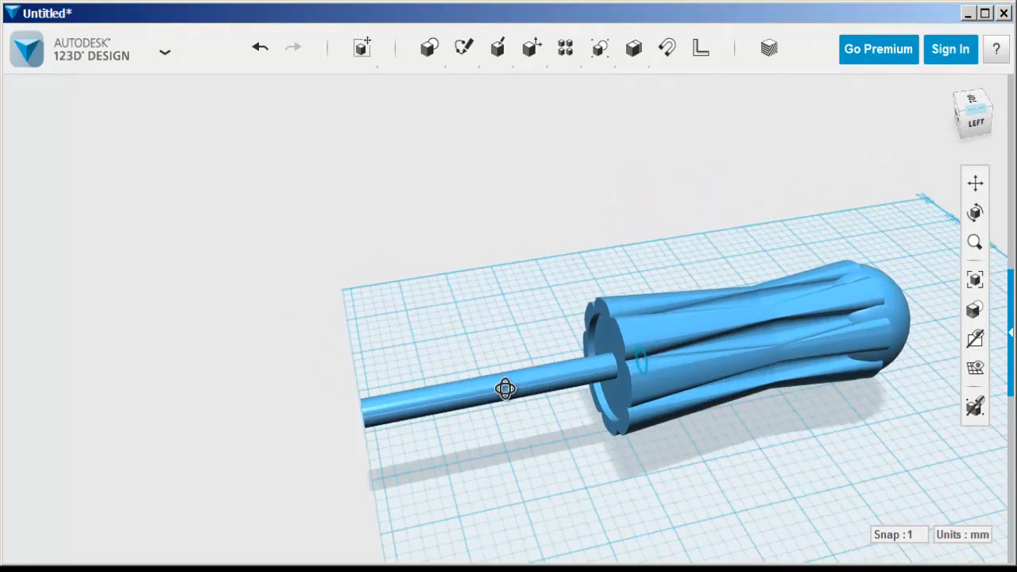
drag(505, 388, 512, 378)
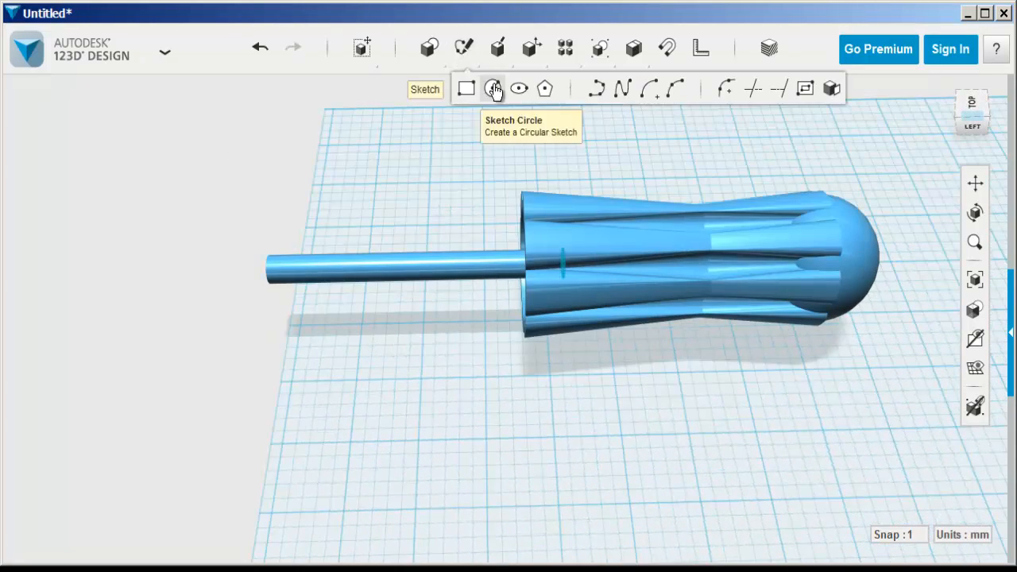
mouse_move(407, 350)
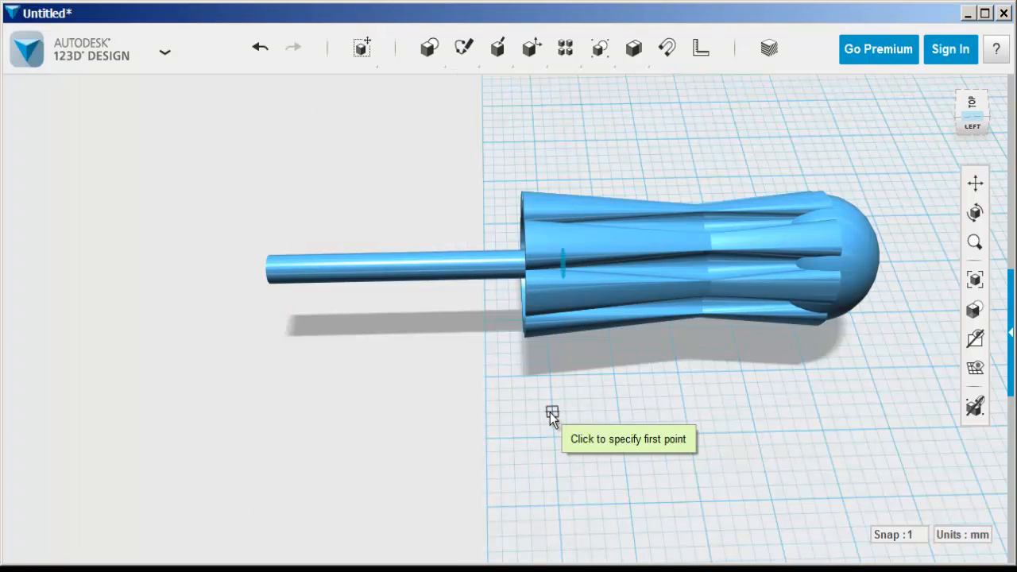
- Draw a closed polyline shaped like the tapered flat tip and select the profile
click(553, 413)
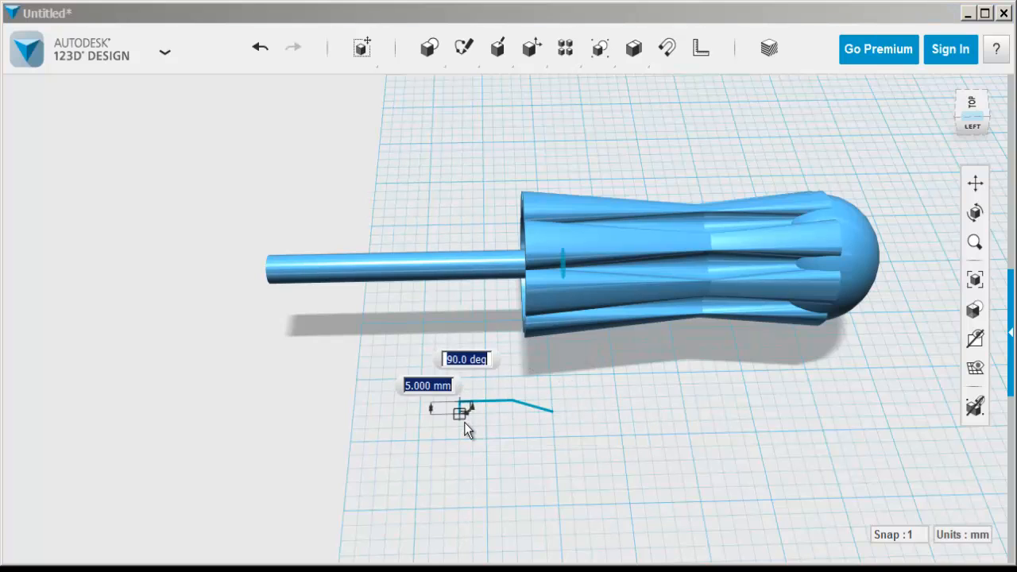
click(459, 411)
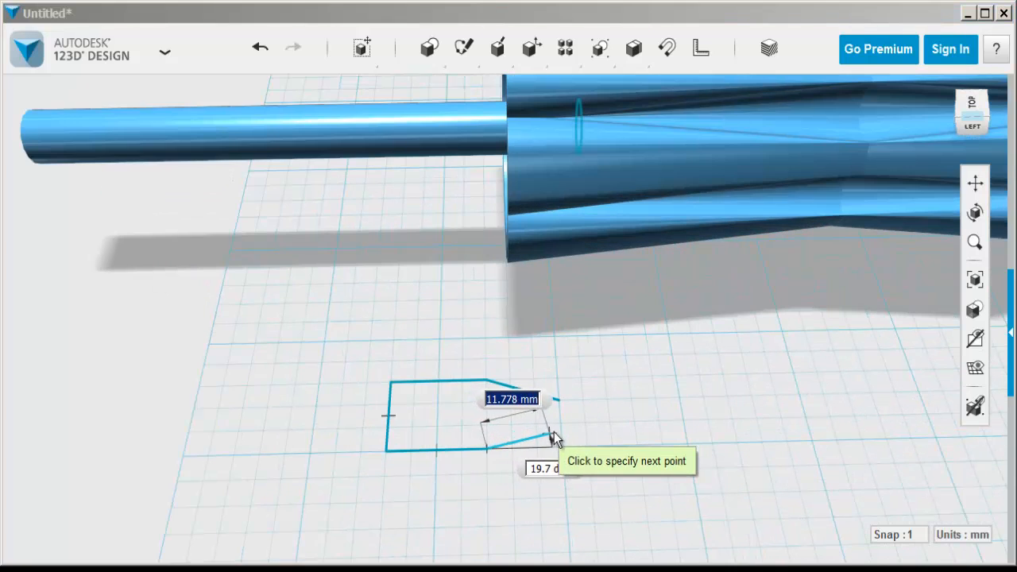
mouse_move(559, 426)
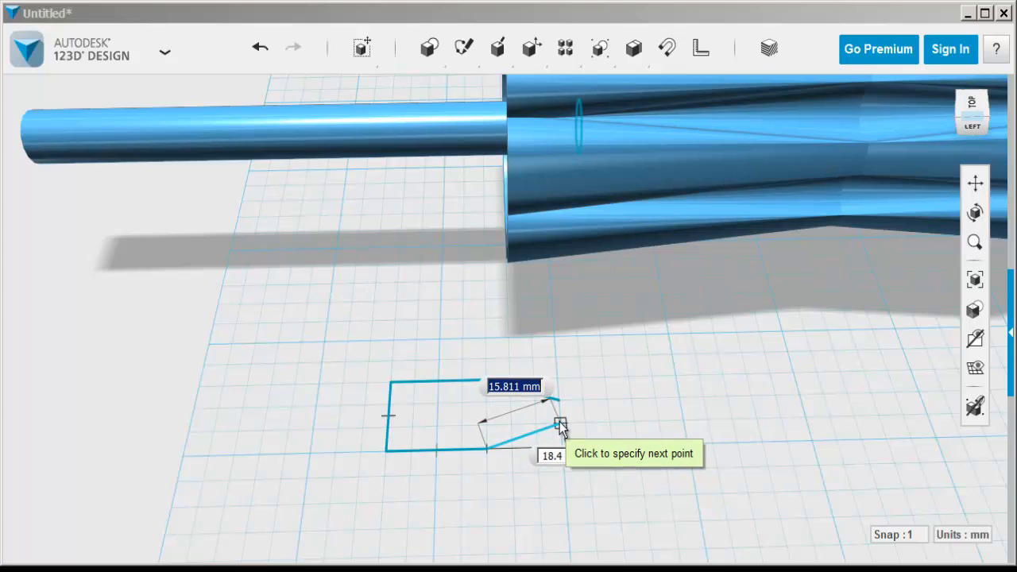
click(560, 421)
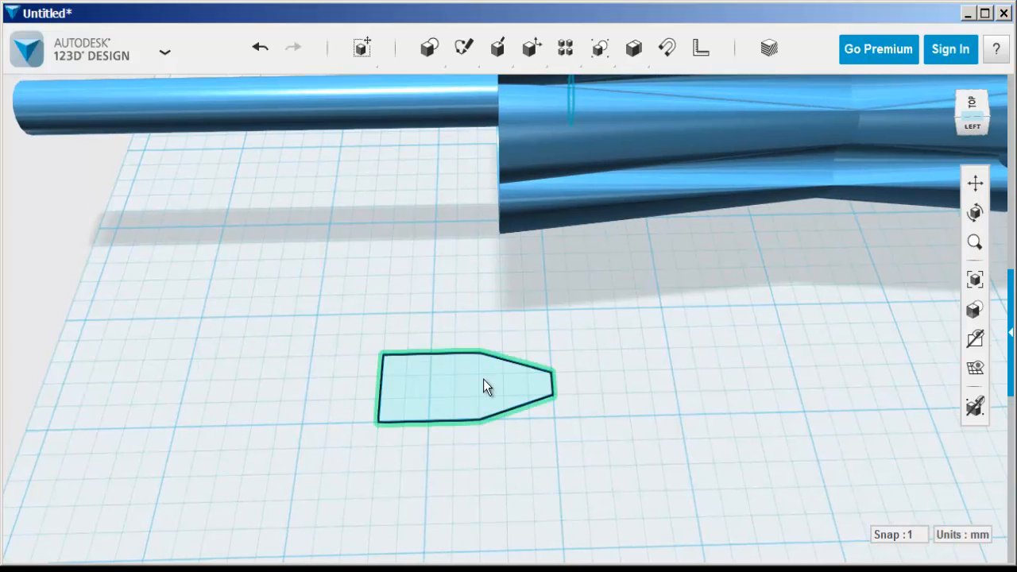
click(464, 388)
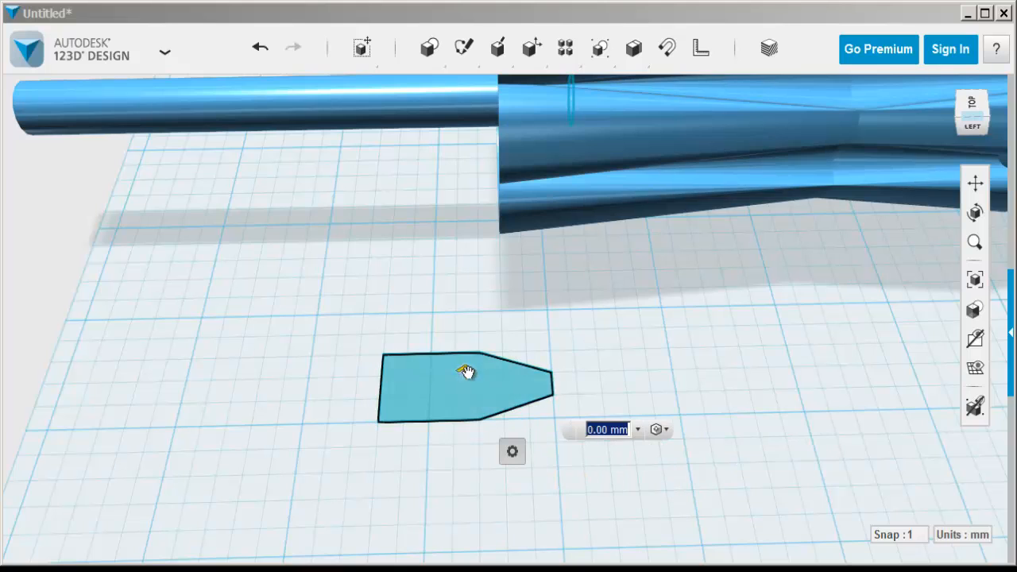
- Extrude the tip outline 8 mm into a flat blade and seat it on the shank end
drag(462, 372, 462, 346)
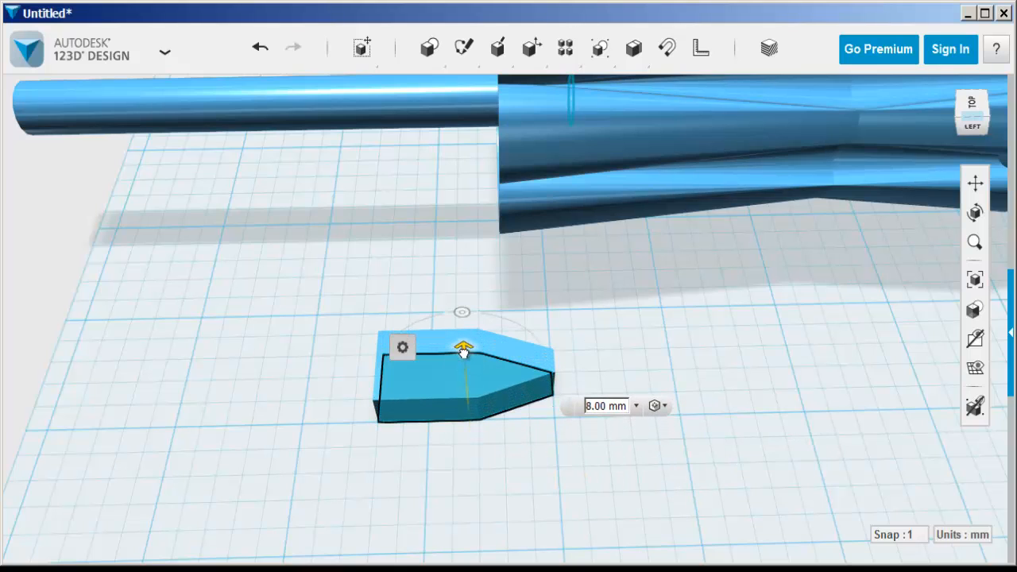
click(326, 359)
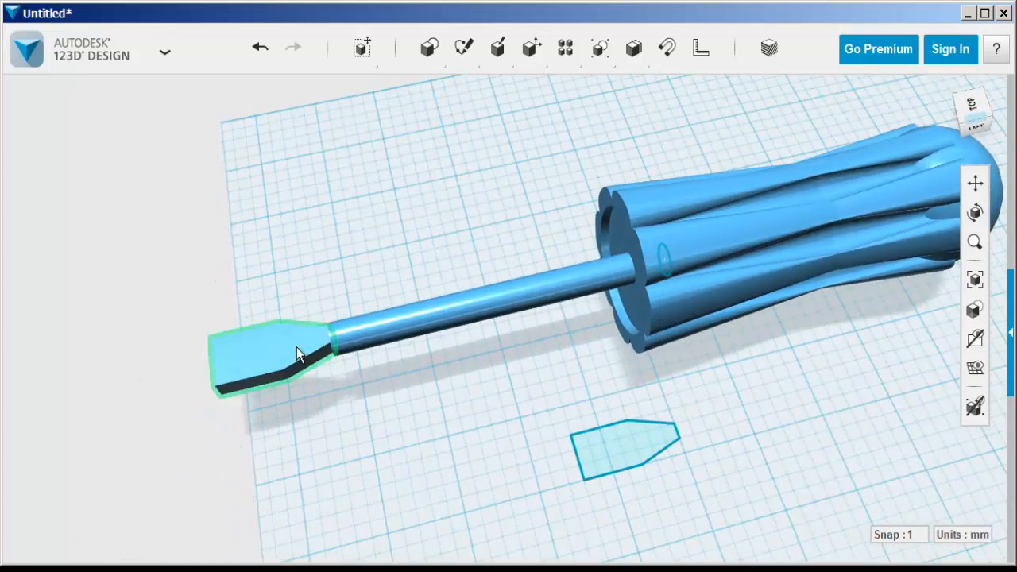
click(299, 353)
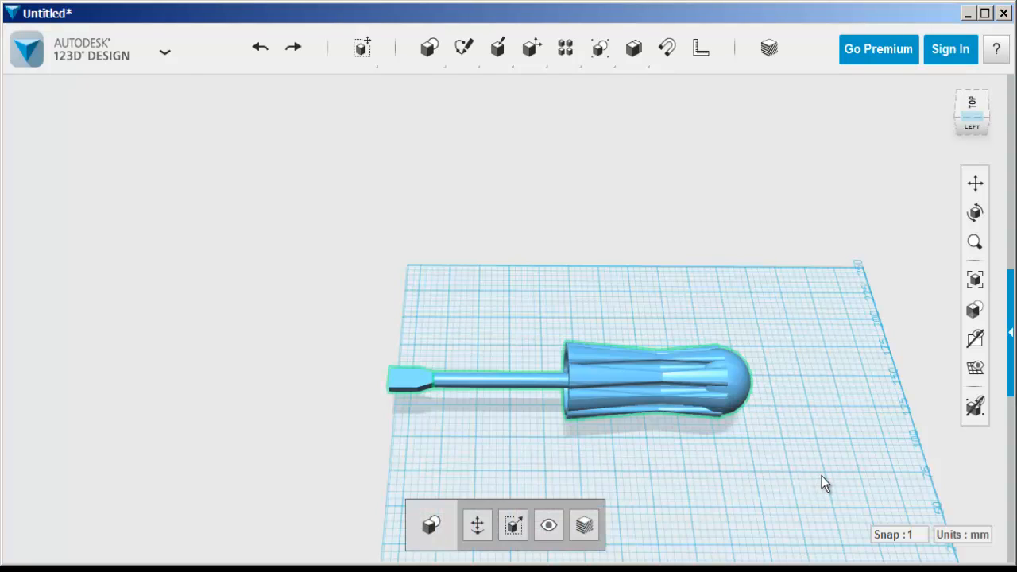
mouse_move(712, 80)
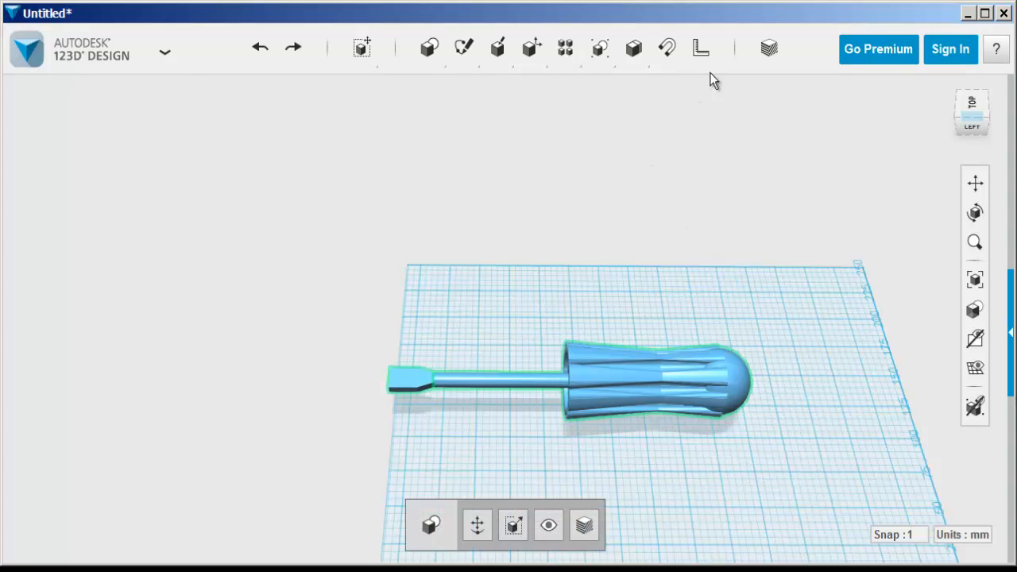
- Bring up the Measure panel from the top toolbar
click(633, 48)
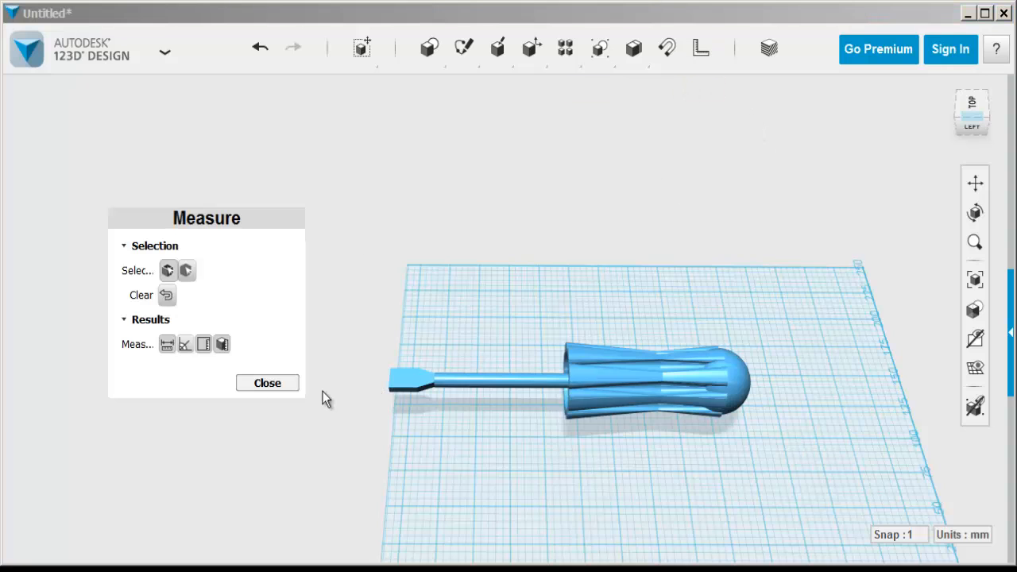
mouse_move(169, 270)
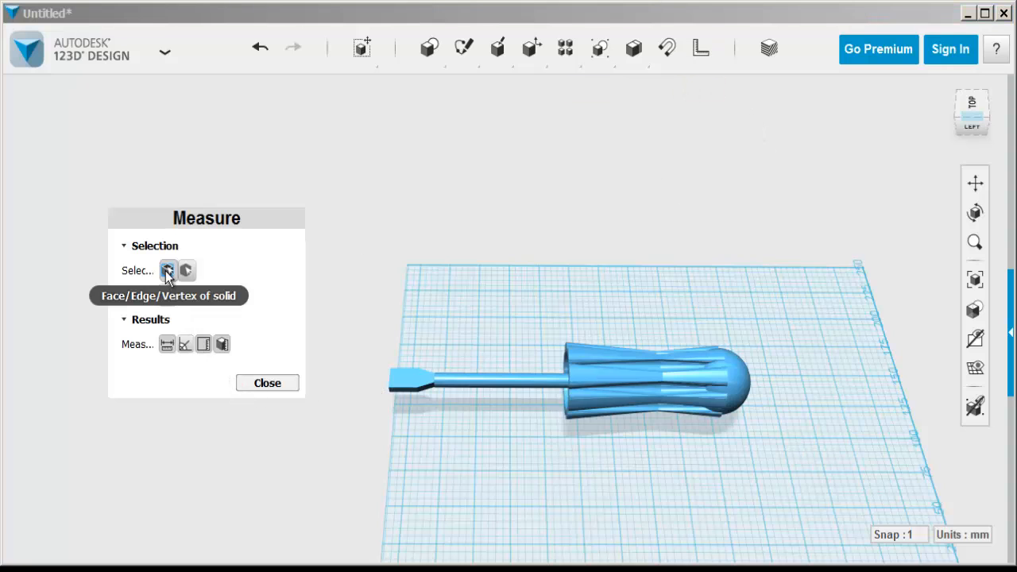
- Measure blade tip to handle dome, reading about 221.5 mm
click(394, 379)
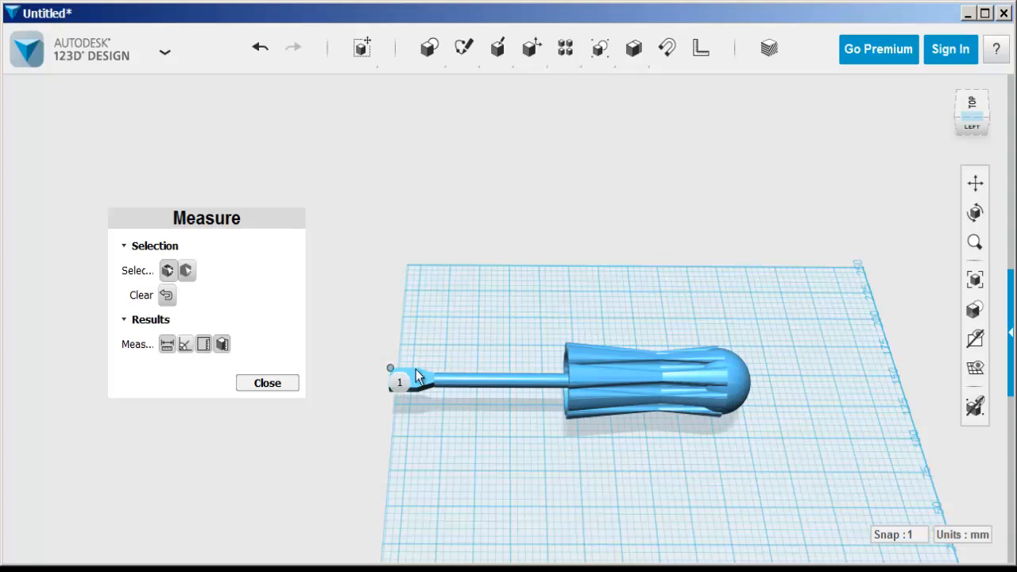
mouse_move(743, 390)
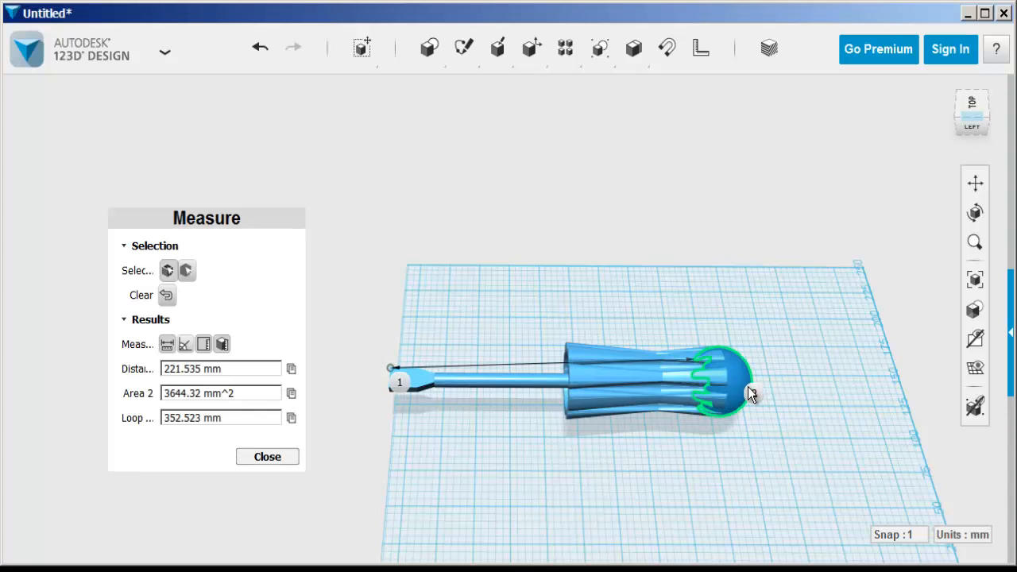
click(750, 394)
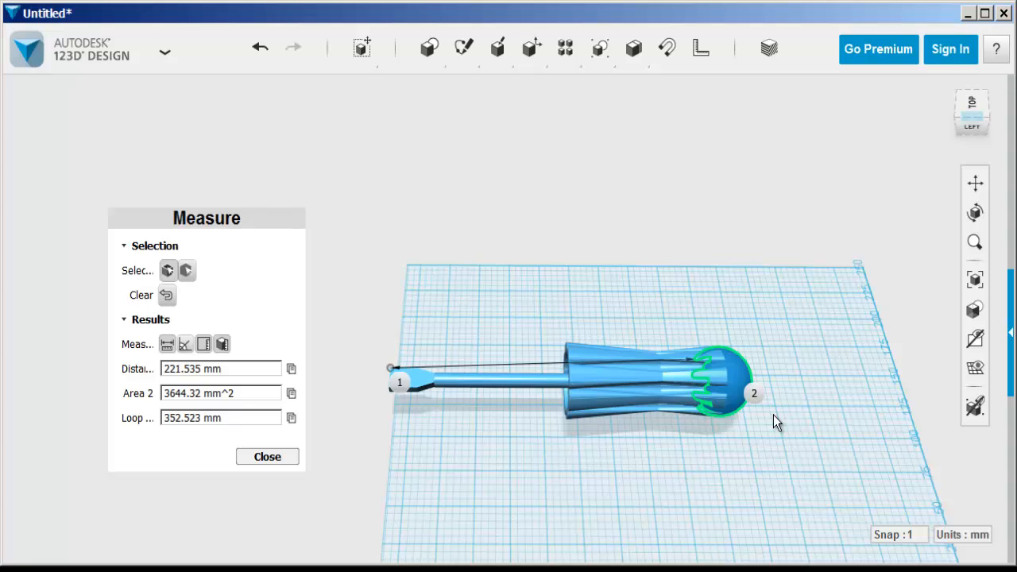
mouse_move(746, 453)
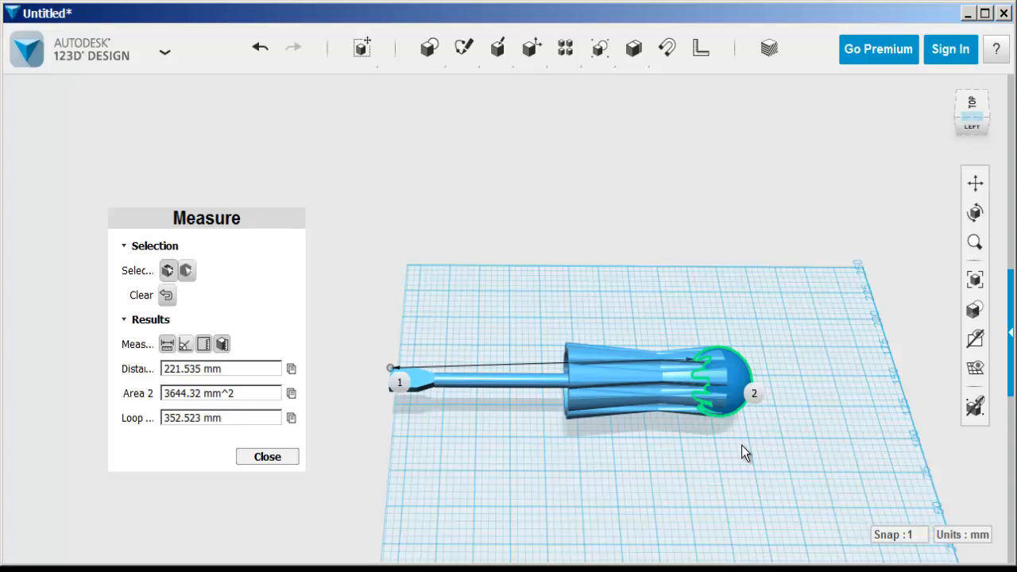
mouse_move(496, 435)
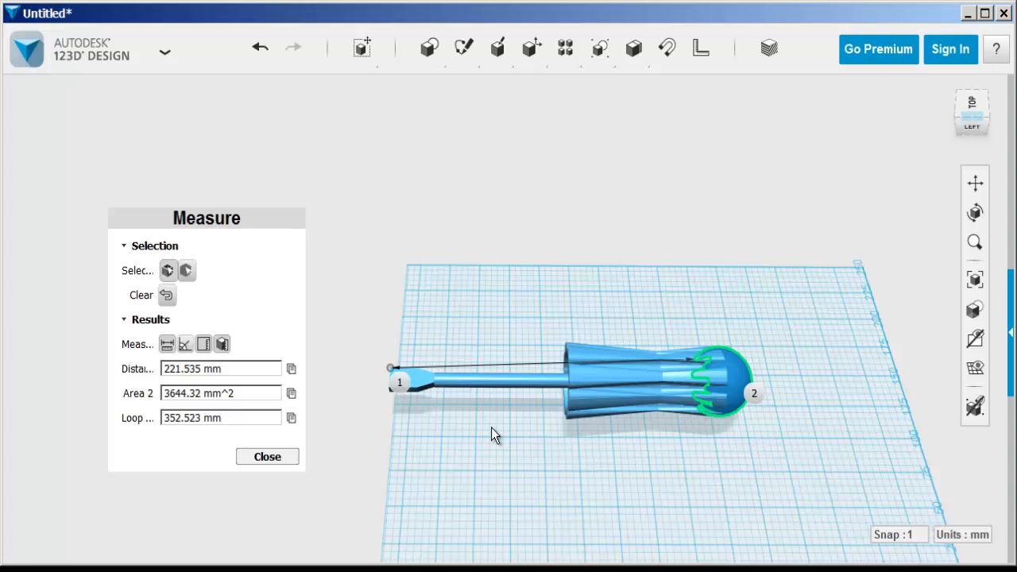
mouse_move(289, 464)
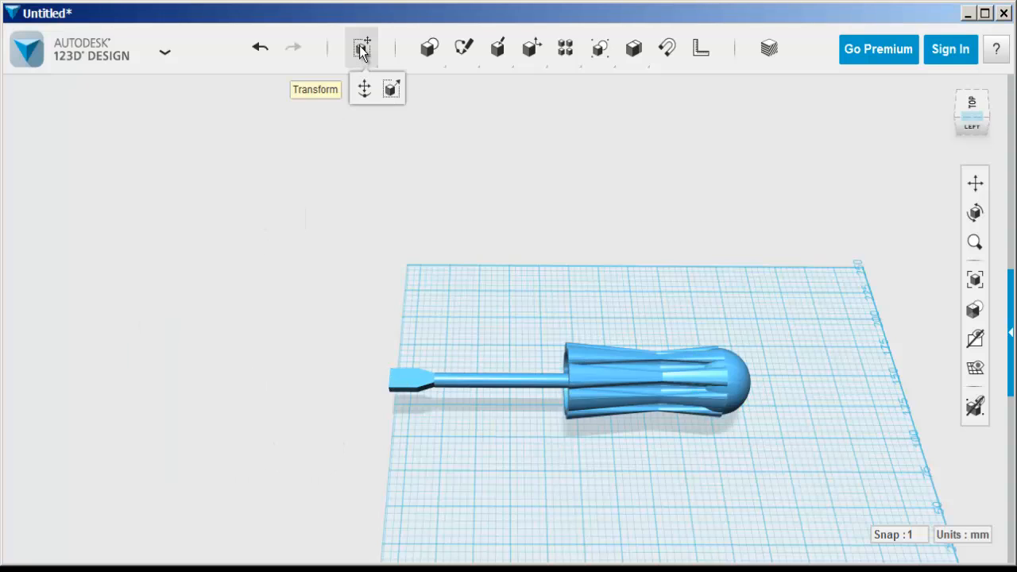
- Scale the whole screwdriver uniformly by a factor of 0.68
click(391, 89)
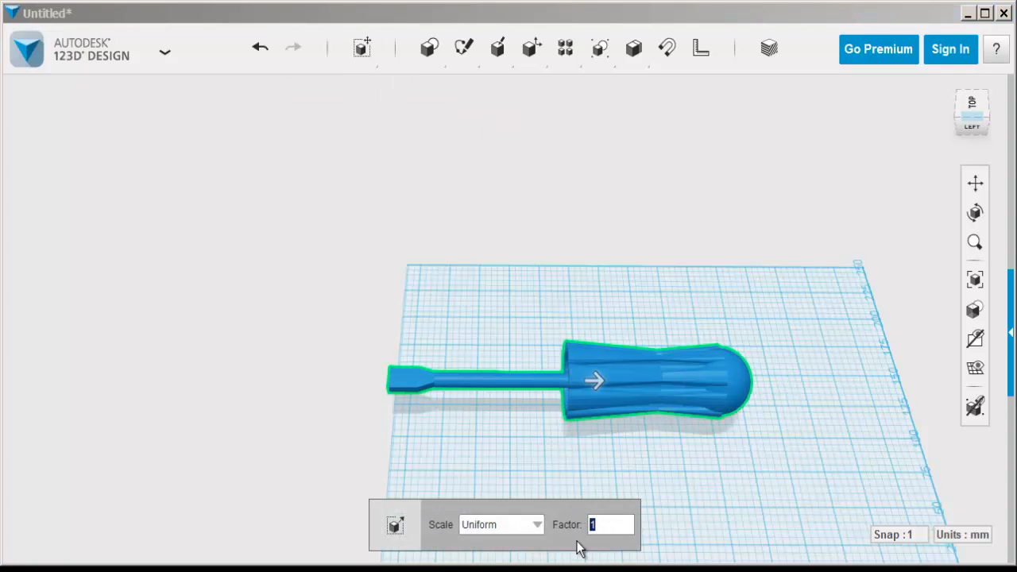
text(0.68)
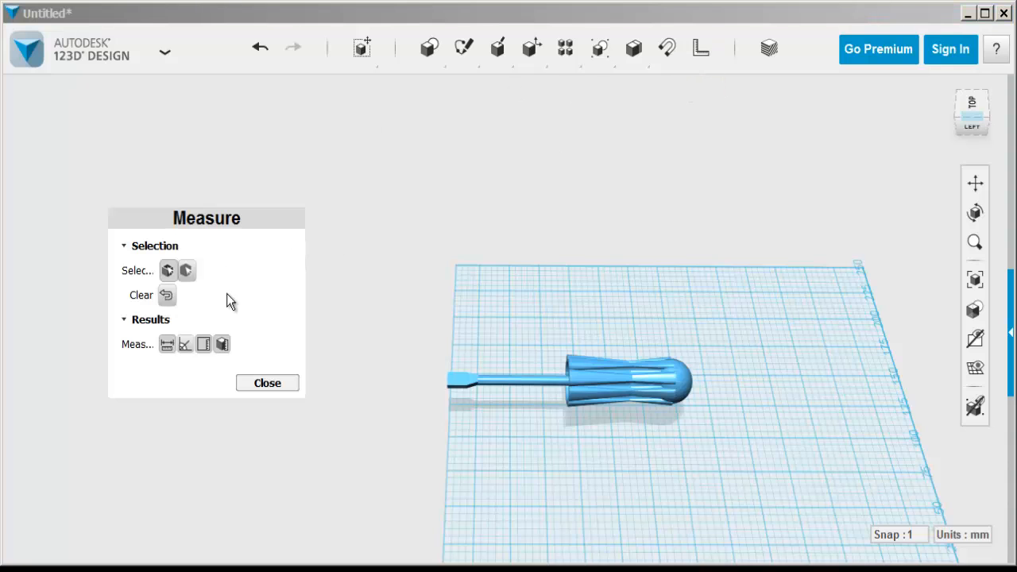
- Re-measure tip to handle end, now about 150.6 mm
click(448, 387)
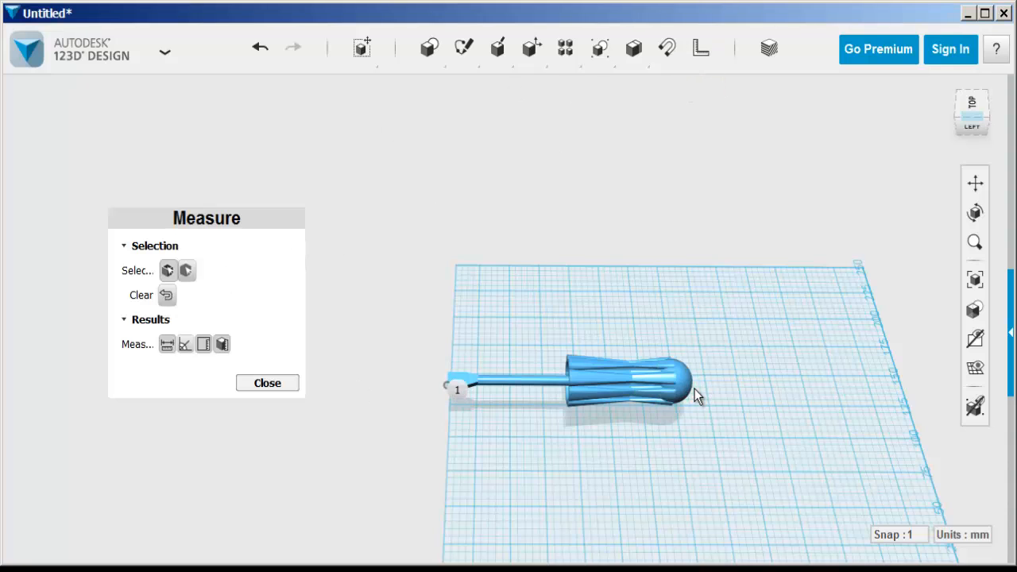
click(671, 387)
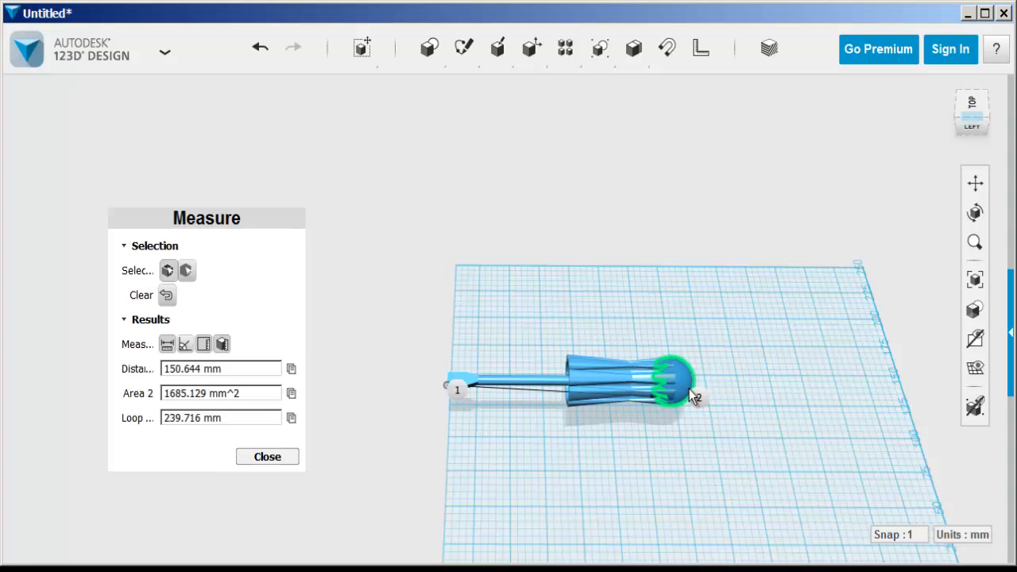